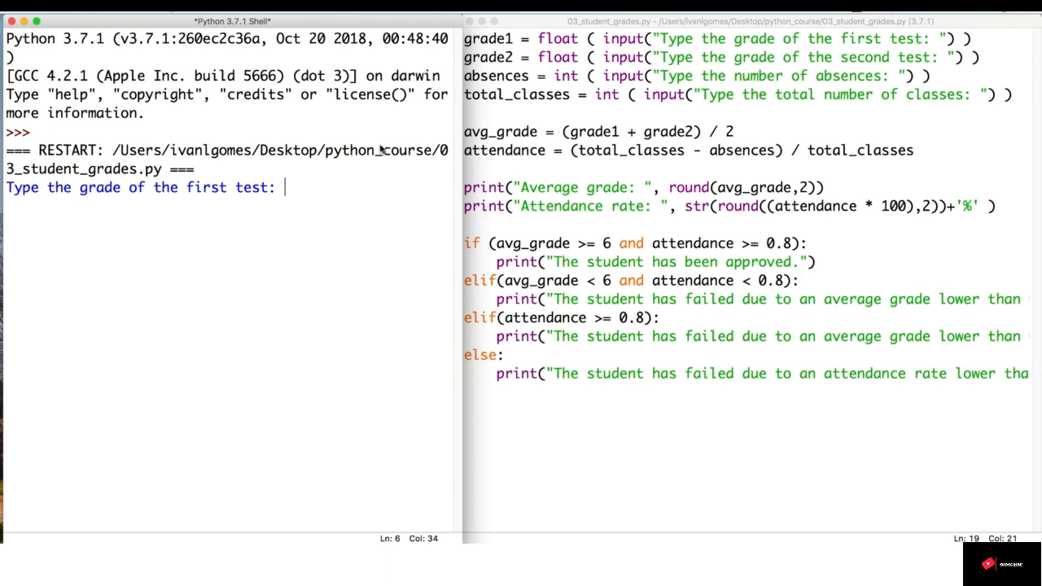
Answer the shell prompts with 100 for the first grade and the word test for the second.
{"action": "type", "text": "100"}
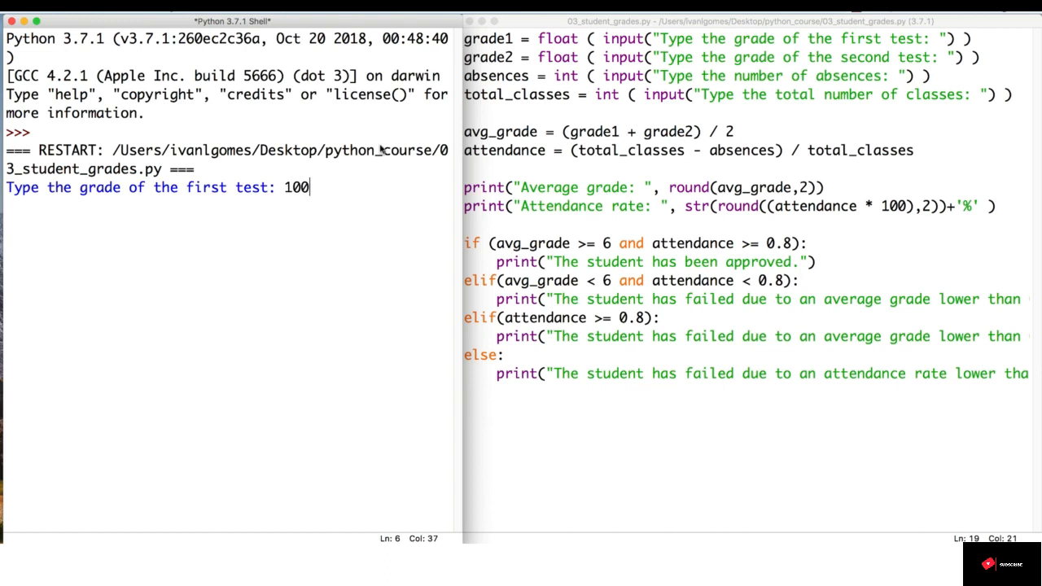
{"action": "key", "text": "enter"}
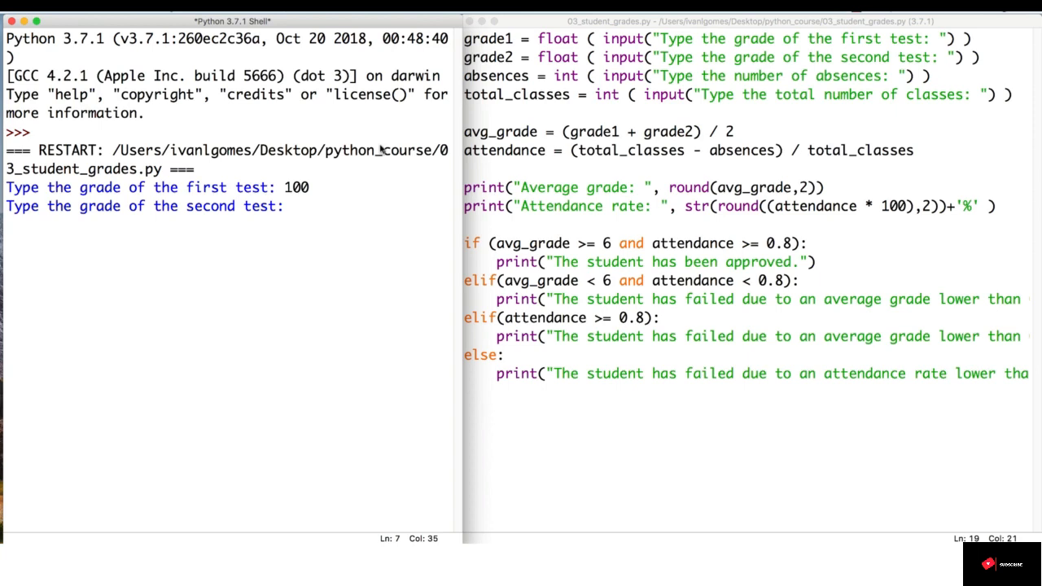
{"action": "type", "text": "test"}
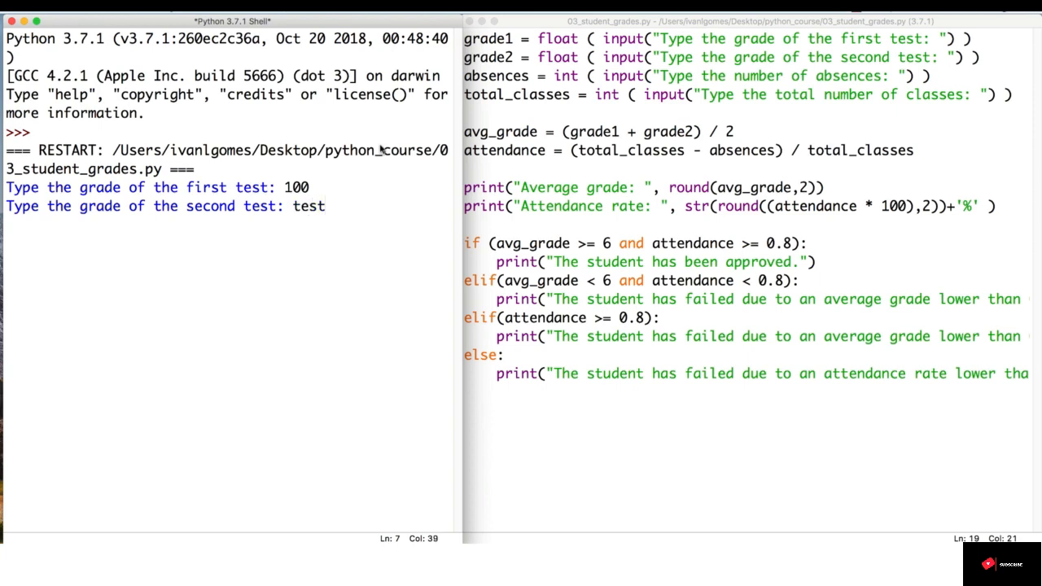
{"action": "key", "text": "enter"}
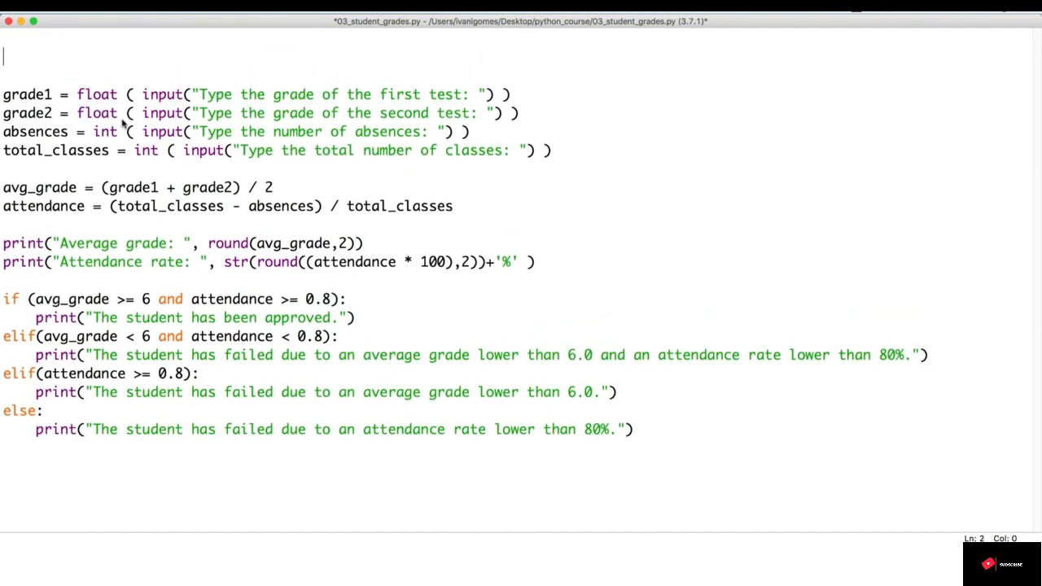
Add data_valid = False at the top of the script.
{"action": "type", "text": "data"}
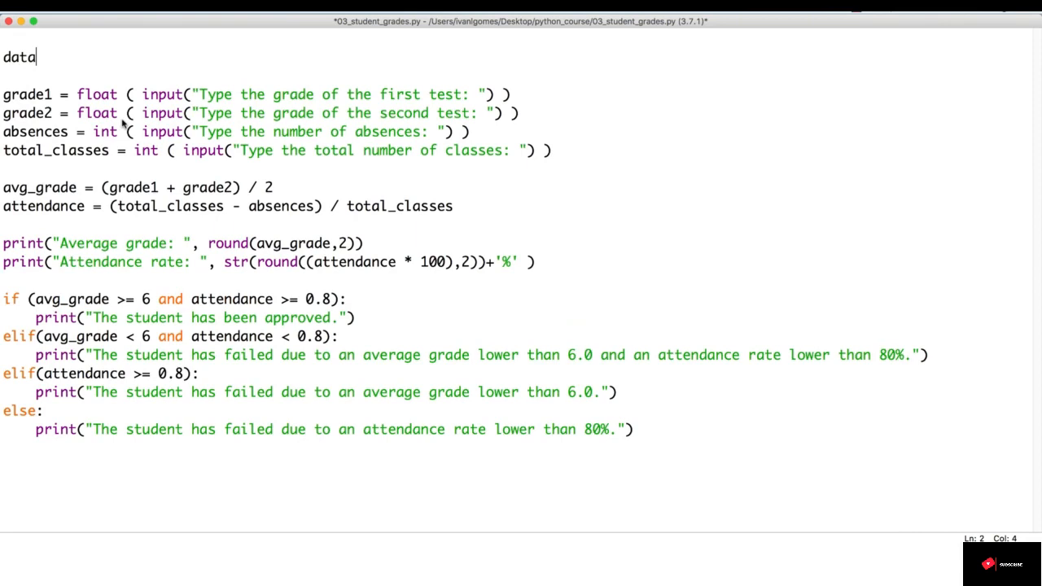
{"action": "type", "text": "_valid ="}
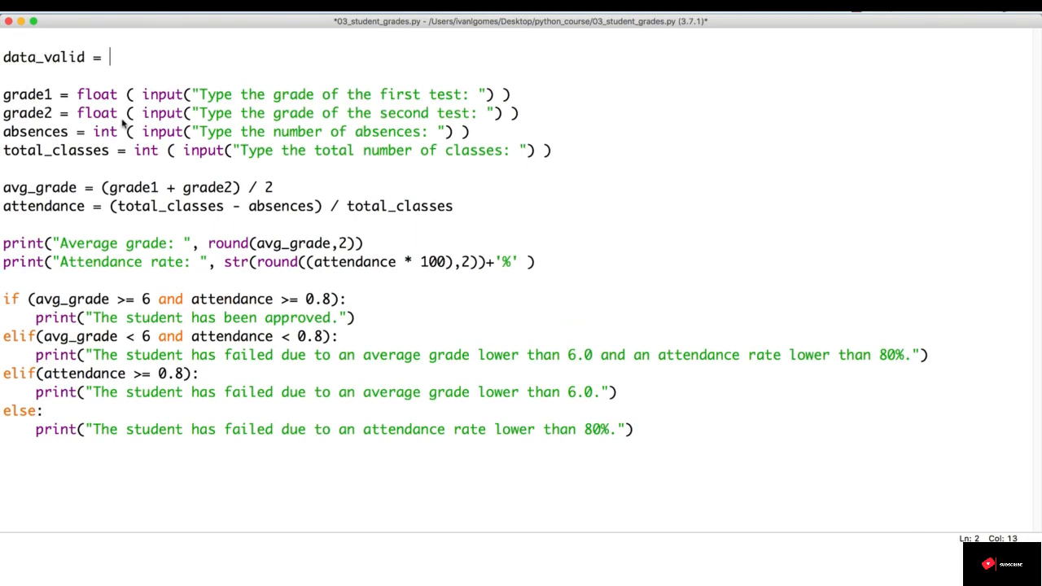
{"action": "type", "text": "False"}
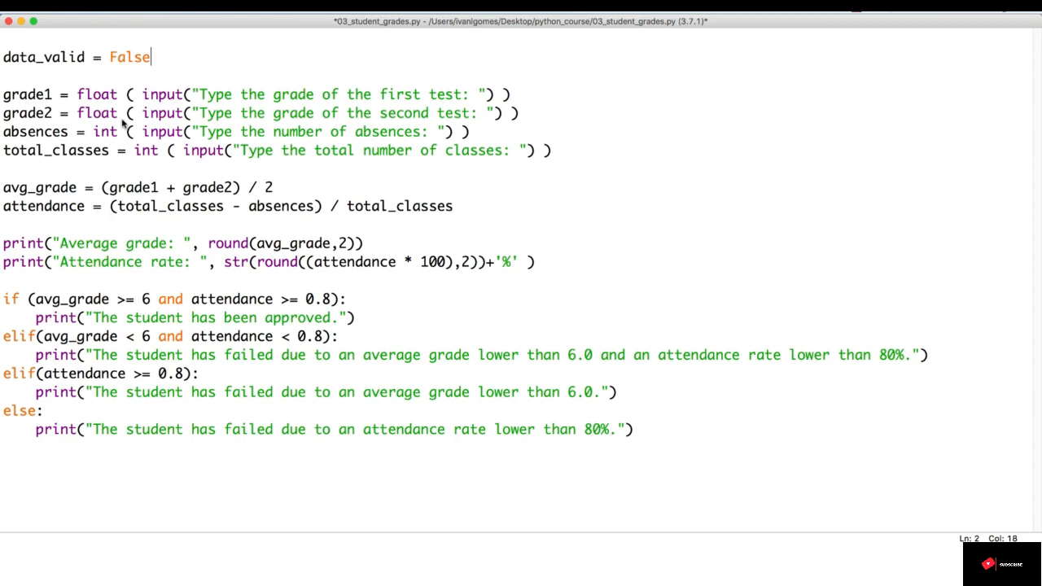
{"action": "key", "text": "Enter"}
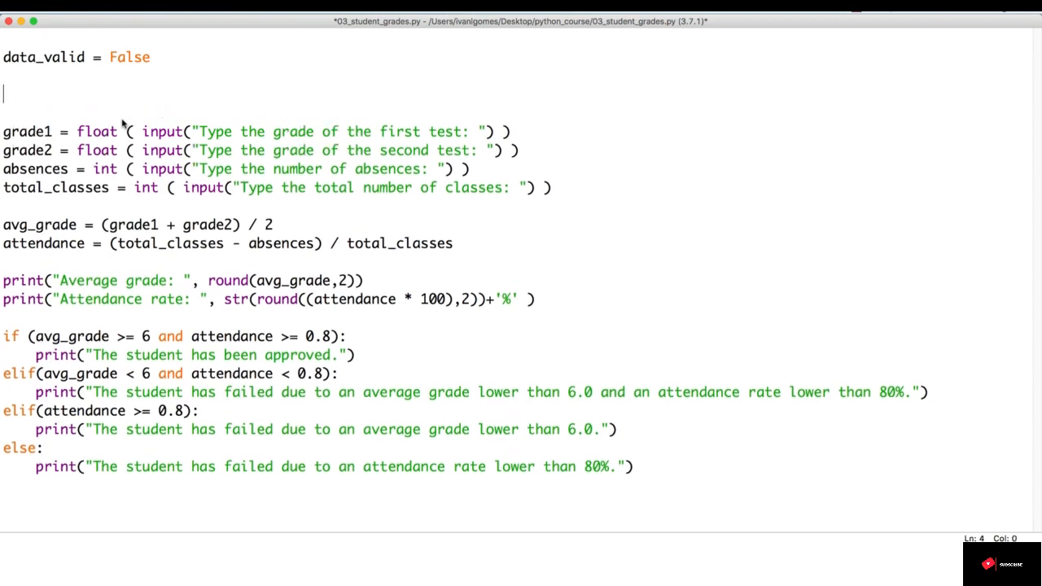
Write while data_valid == False: below the flag to start the validation loop.
{"action": "type", "text": "while"}
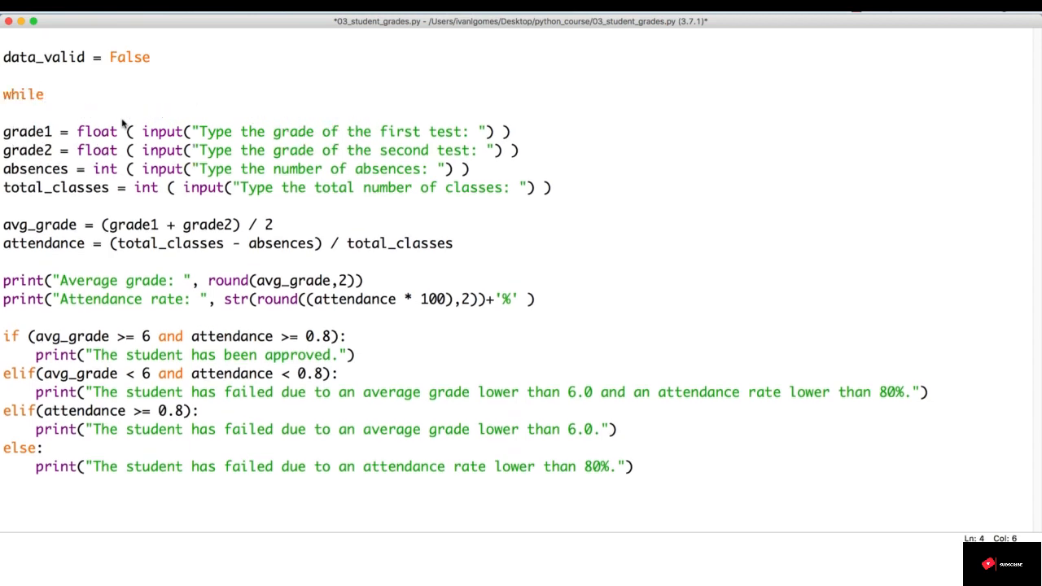
{"action": "type", "text": "data_"}
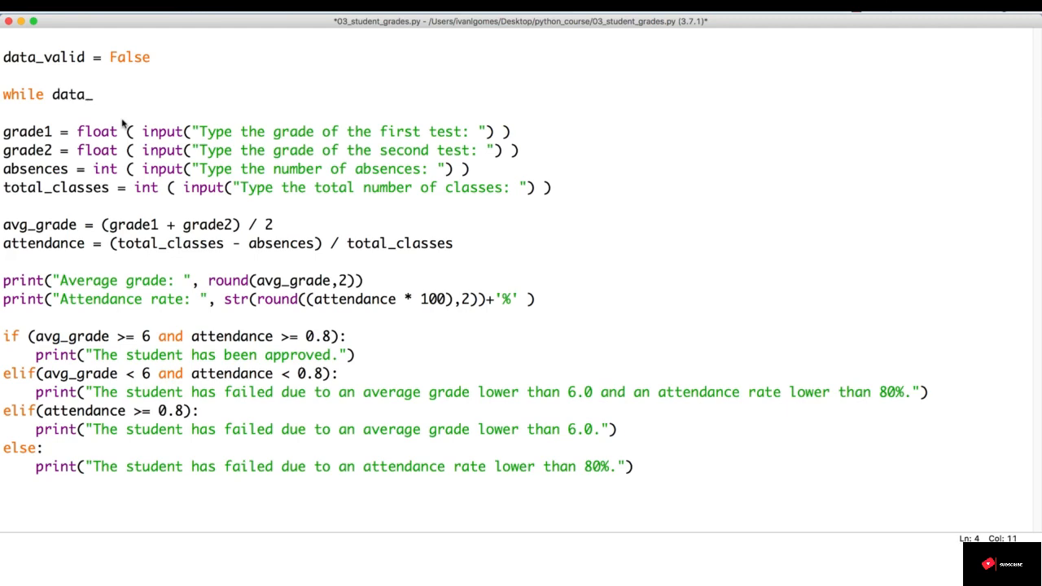
{"action": "type", "text": "valid =="}
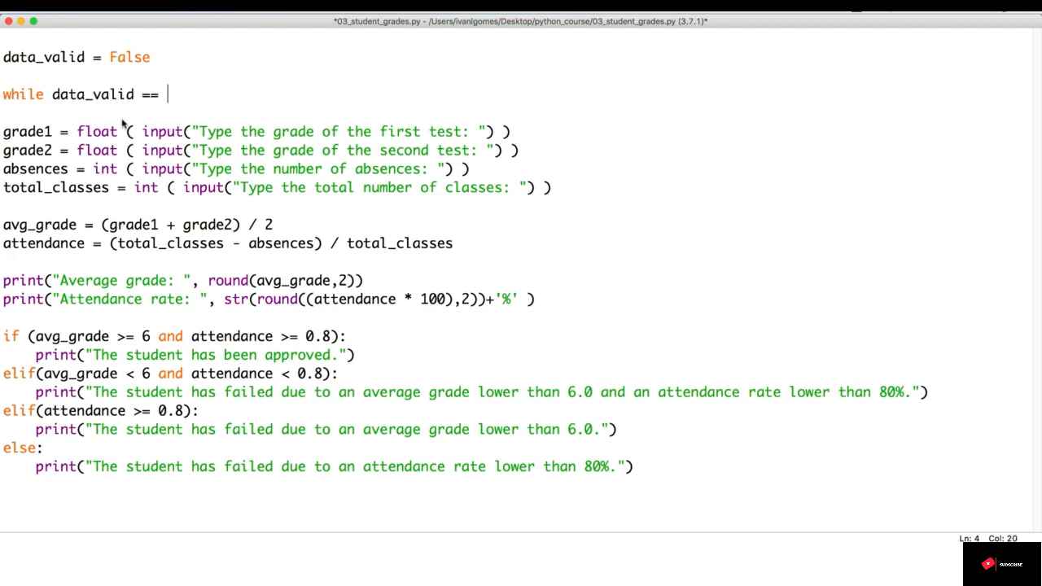
{"action": "type", "text": "False"}
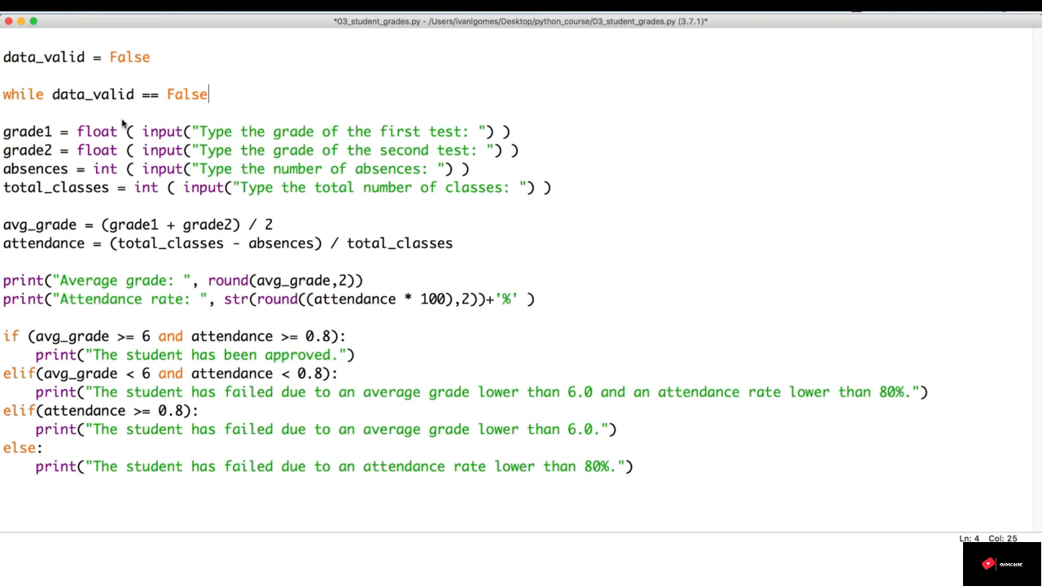
{"action": "type", "text": ":"}
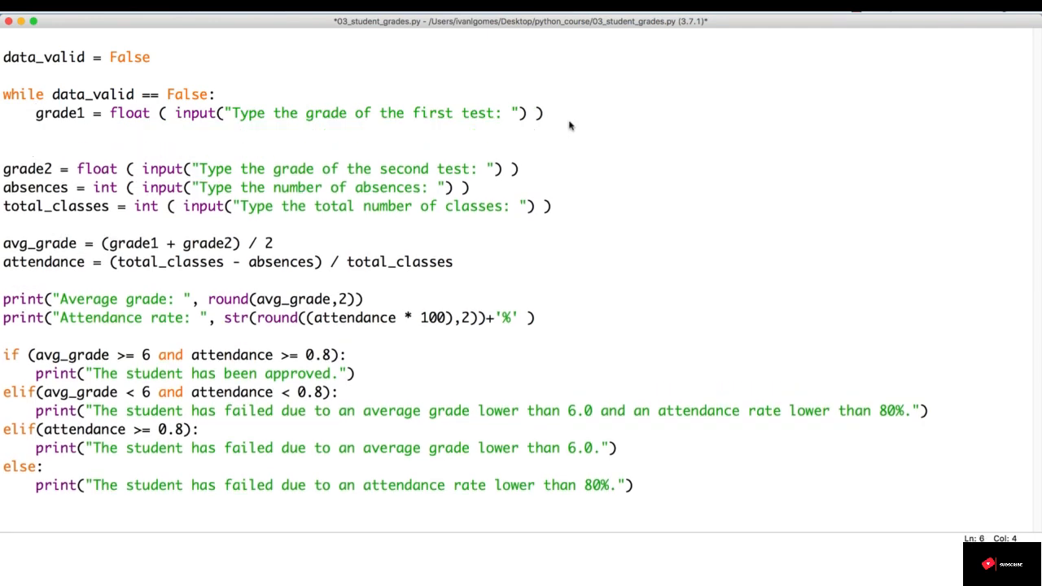
Write the condition if grade1 < 0 or grade1 > 10: inside the loop.
{"action": "type", "text": "if"}
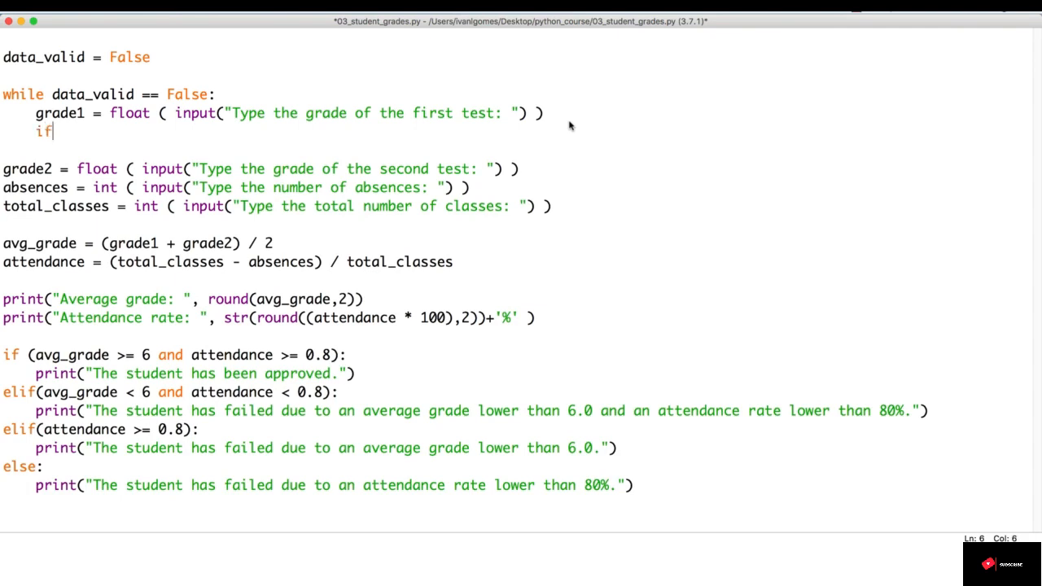
{"action": "type", "text": "grade1 <"}
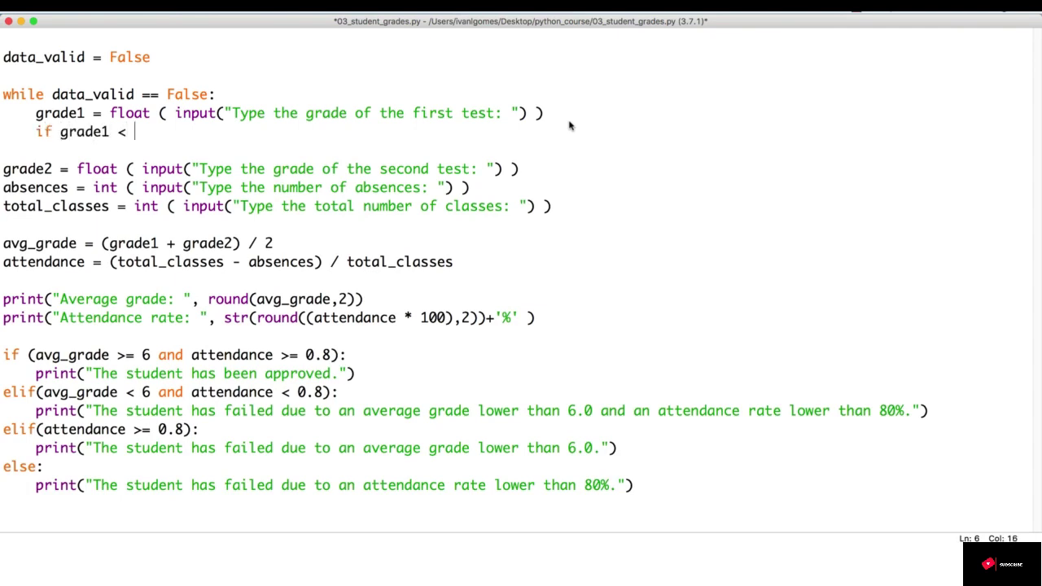
{"action": "type", "text": "0 or"}
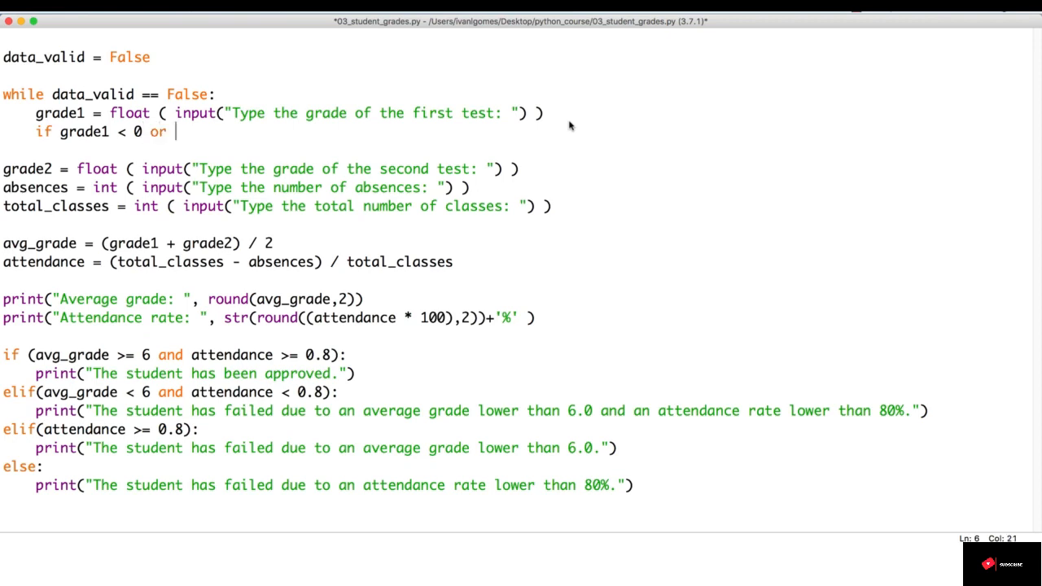
{"action": "type", "text": "grade1 >"}
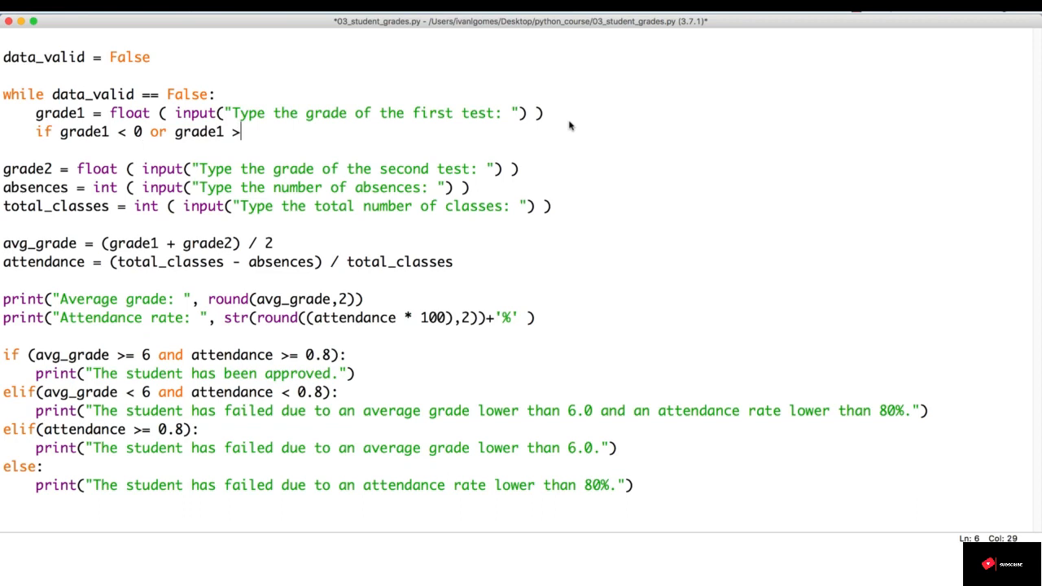
{"action": "type", "text": "10:"}
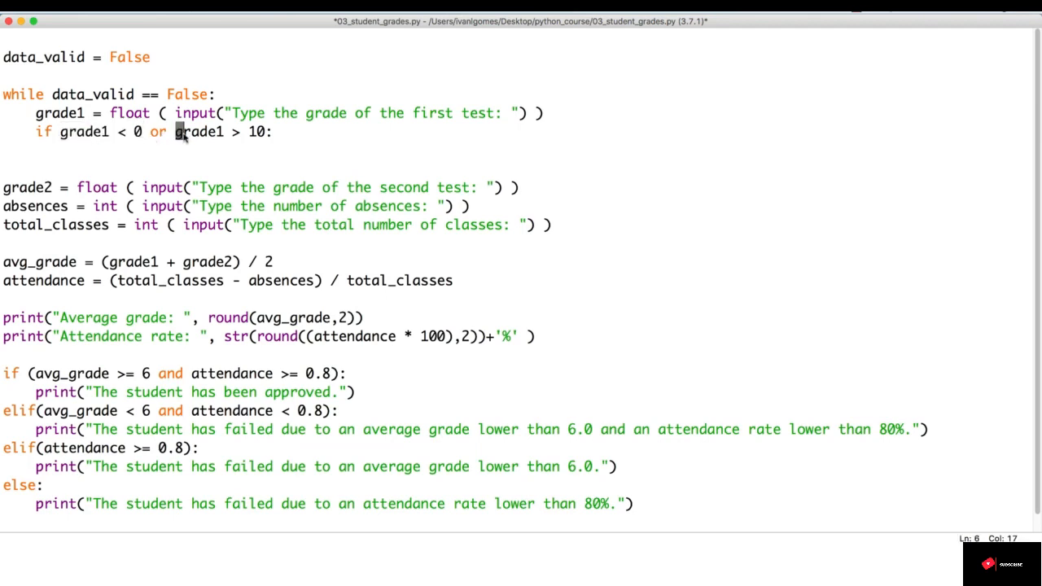
{"action": "left_click_drag", "start_coordinate": [59, 132], "coordinate": [264, 132]}
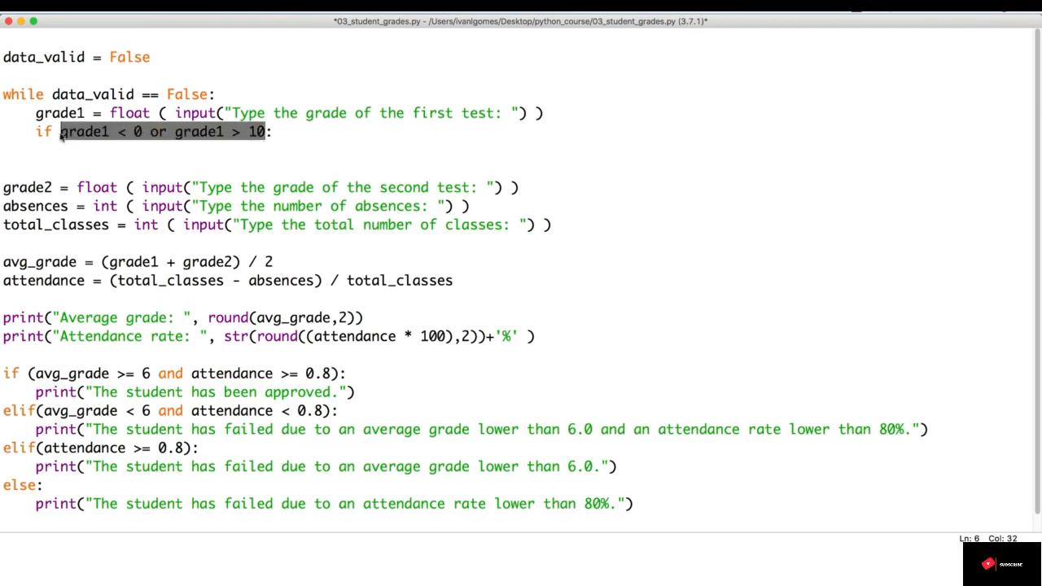
{"action": "left_click", "coordinate": [273, 130]}
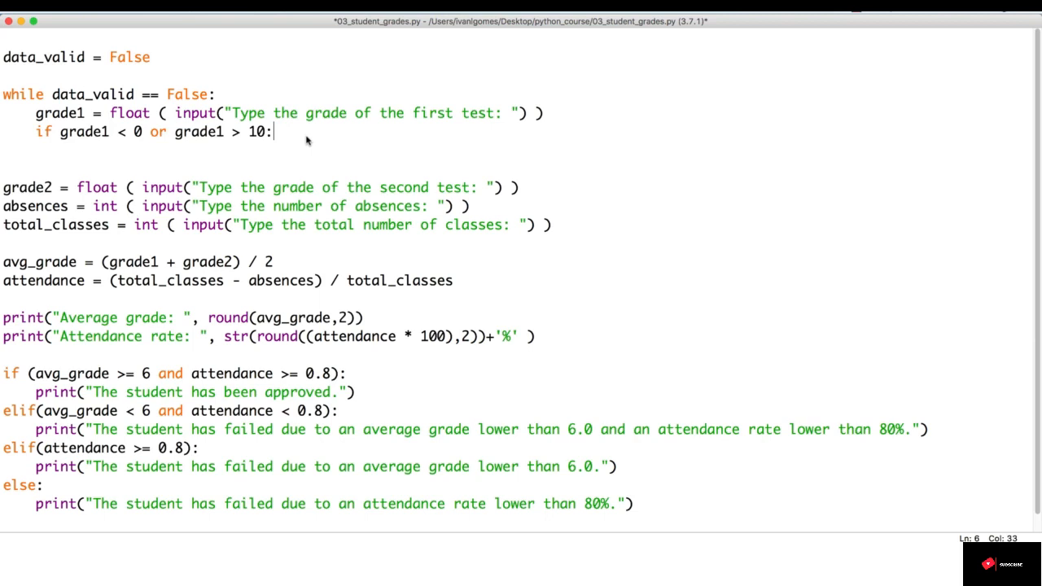
{"action": "mouse_move", "coordinate": [299, 138]}
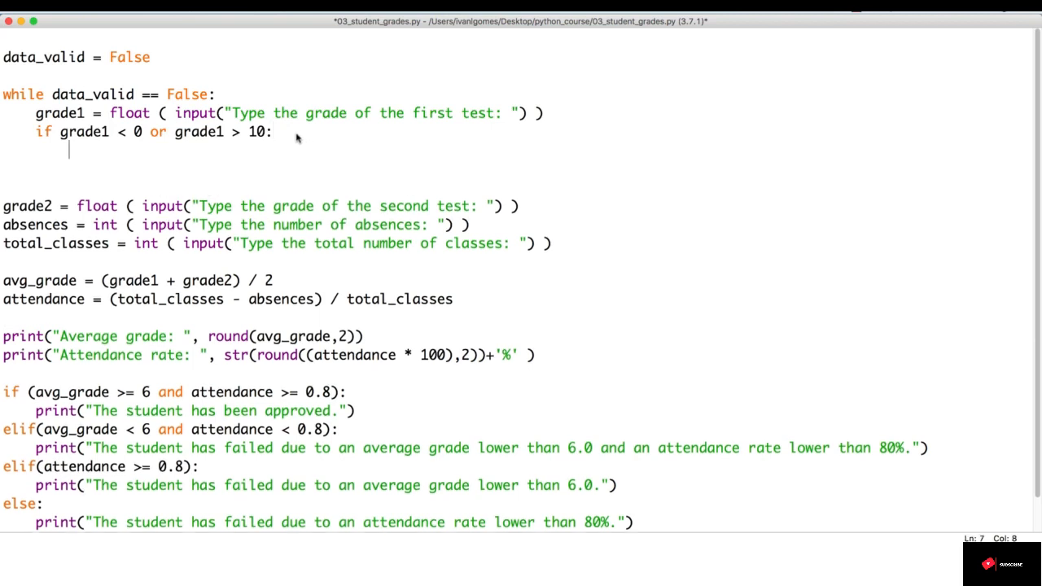
Print "Grade should be between 0 and 10" and continue when the grade is out of range.
{"action": "type", "text": "print()"}
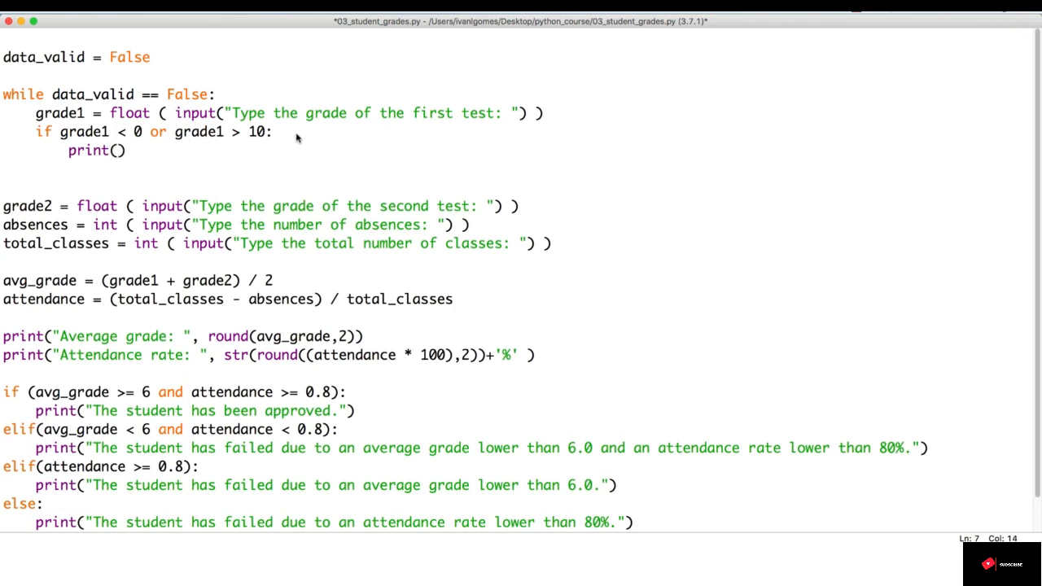
{"action": "type", "text": "\"Grade should be between 0 and 10\""}
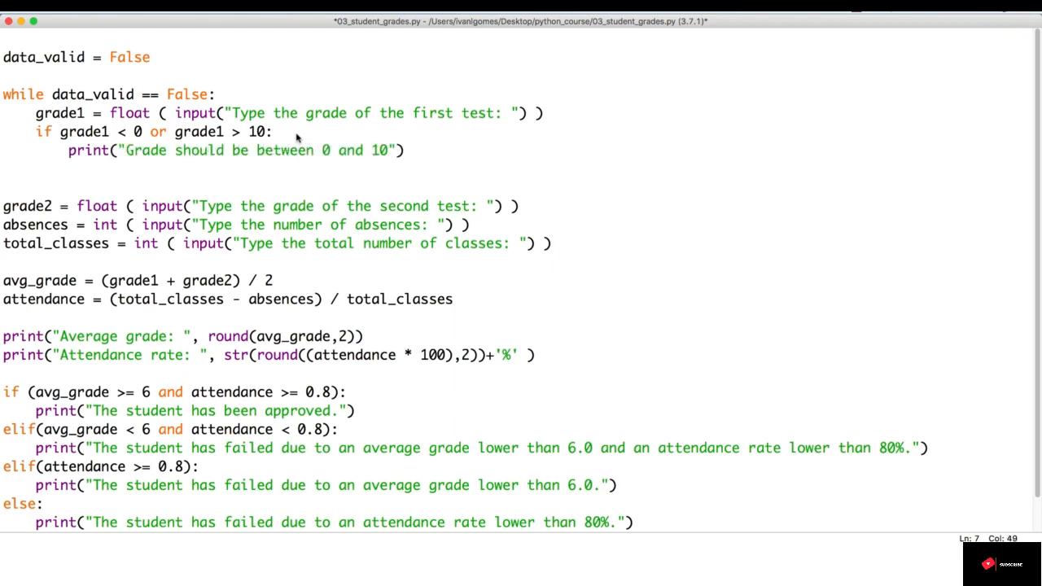
{"action": "type", "text": "c"}
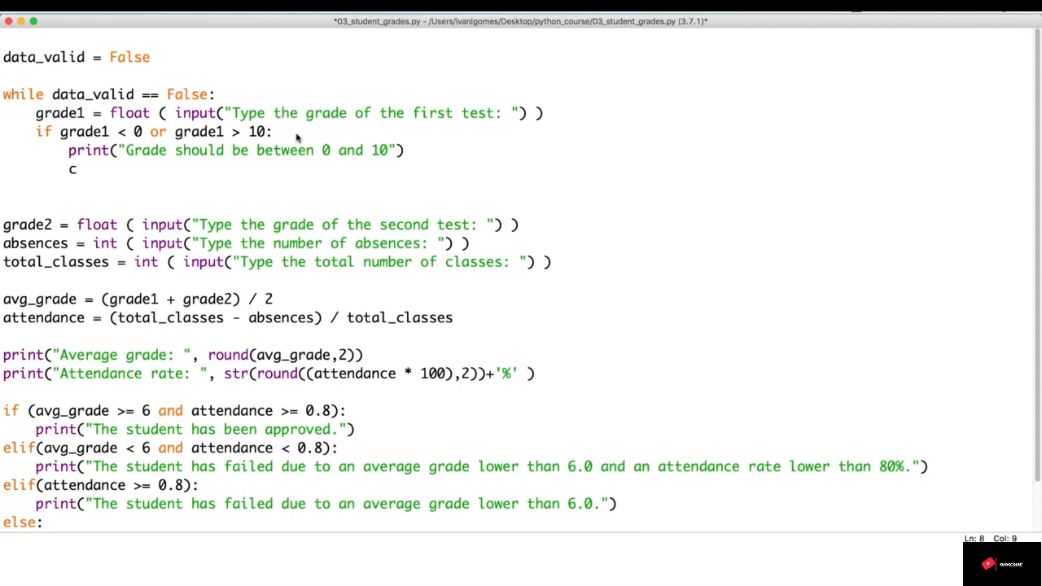
{"action": "type", "text": "ontinue"}
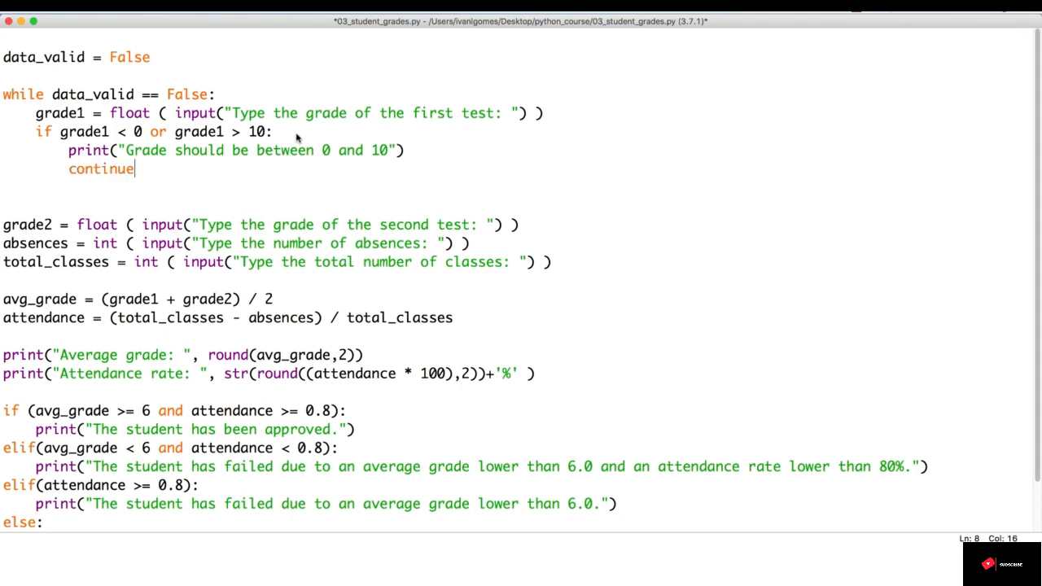
{"action": "mouse_move", "coordinate": [54, 194]}
{"action": "type", "text": "else"}
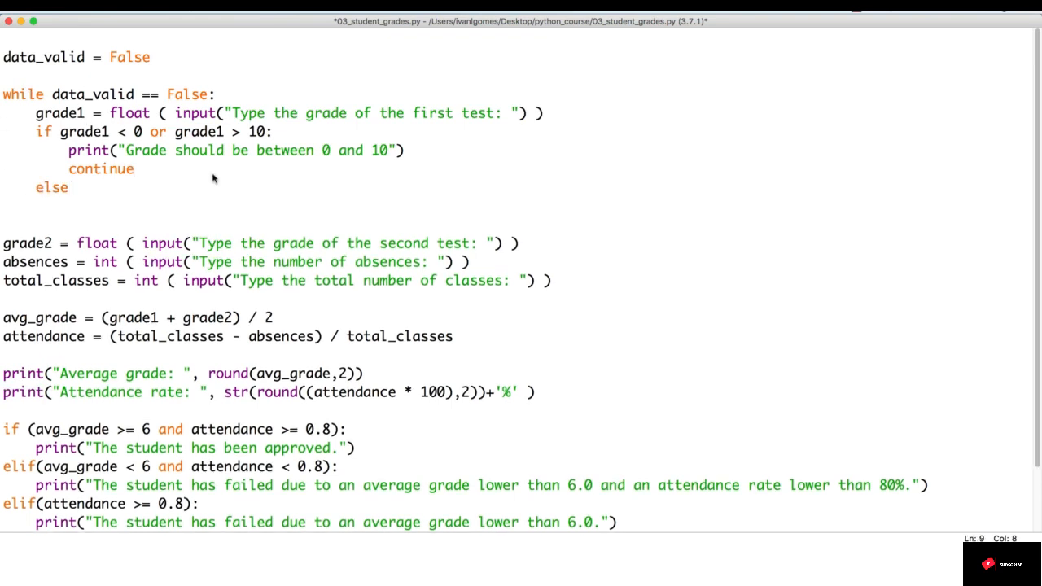
Add an else: branch that sets data_valid = True for a valid first grade.
{"action": "type", "text": ":"}
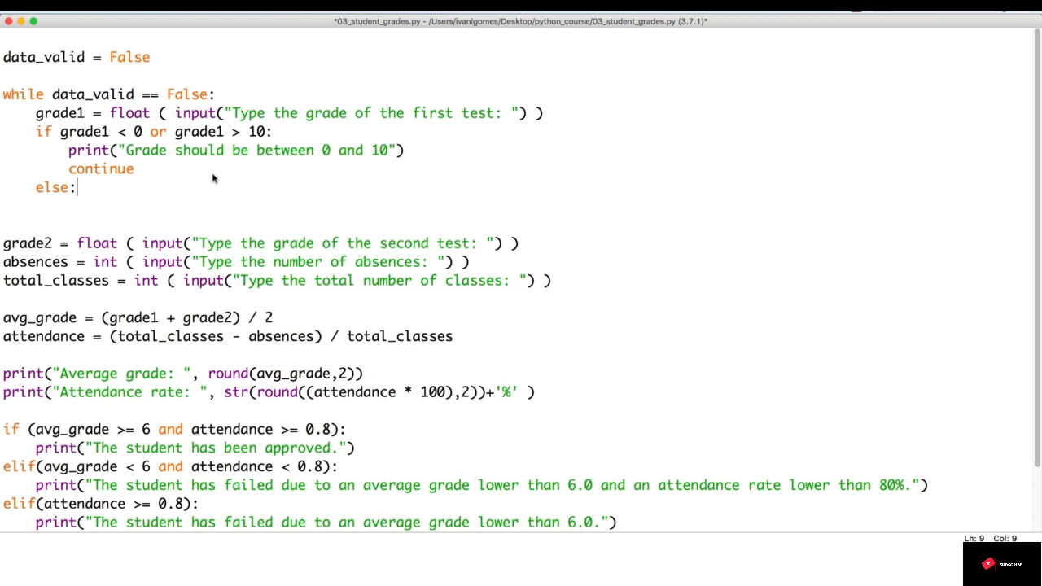
{"action": "left_click_drag", "start_coordinate": [59, 130], "coordinate": [273, 130]}
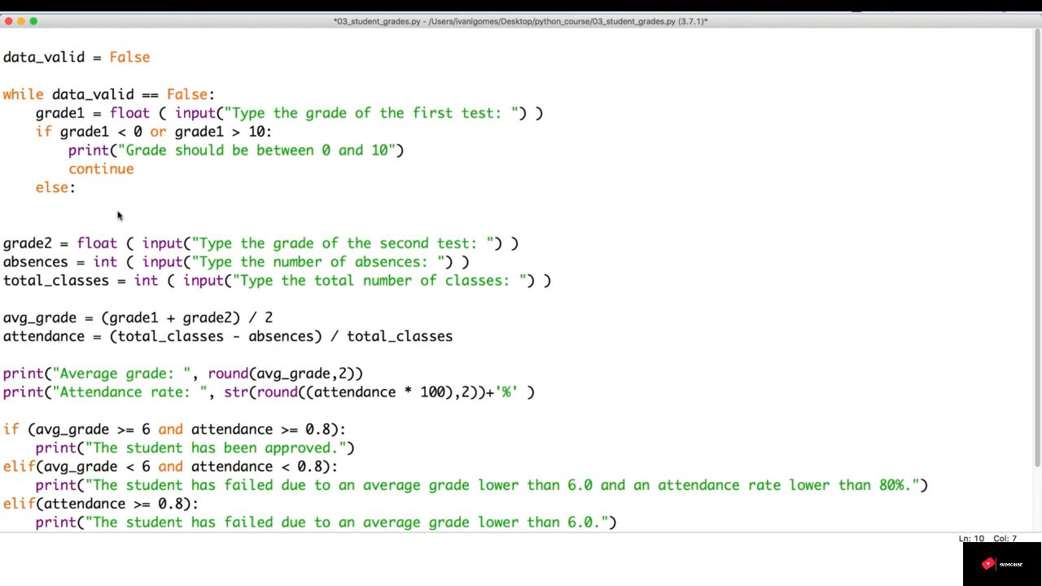
{"action": "type", "text": "data_valid ="}
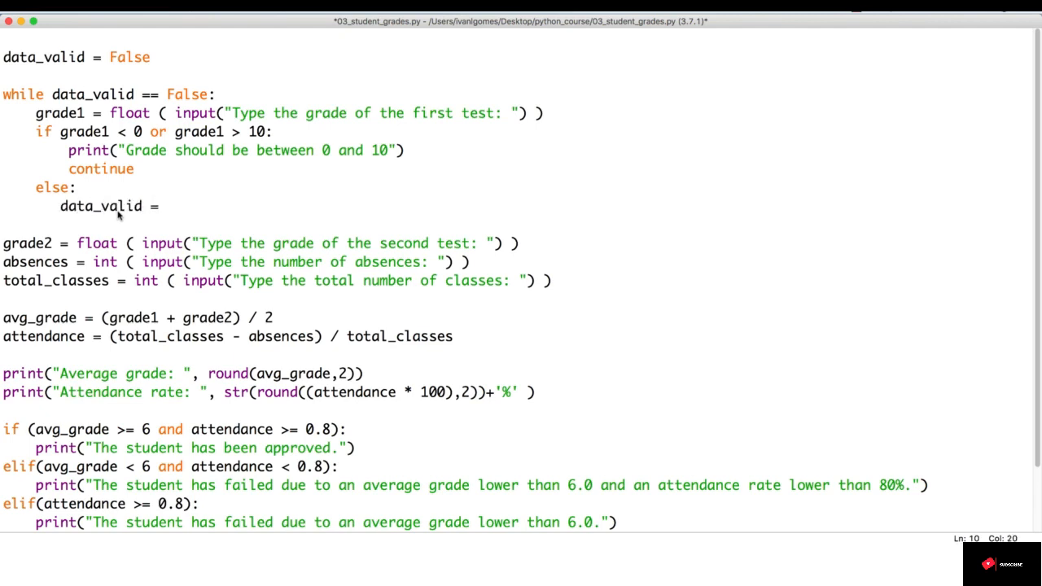
{"action": "type", "text": "True"}
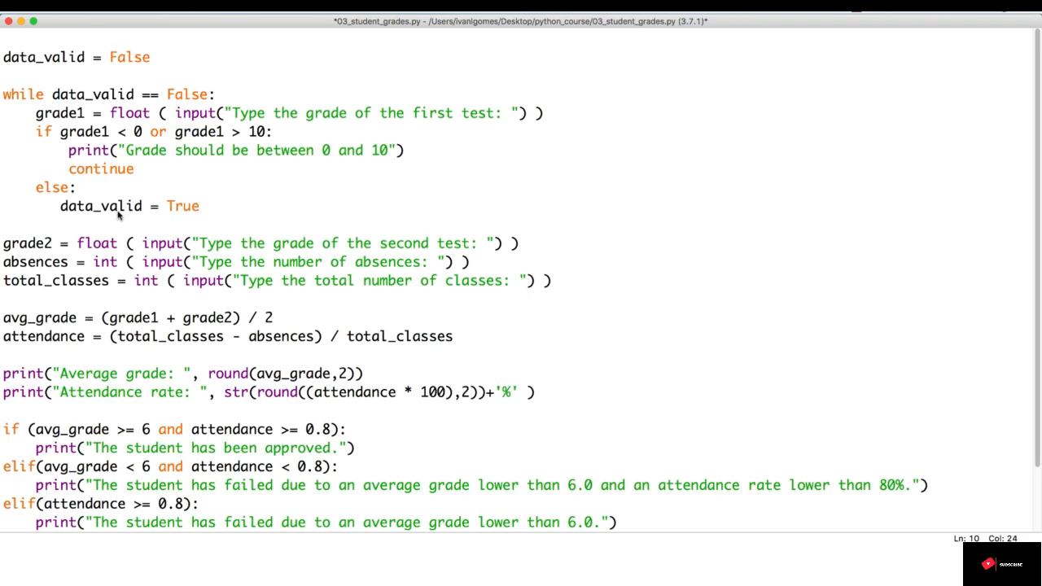
{"action": "left_click", "coordinate": [198, 205]}
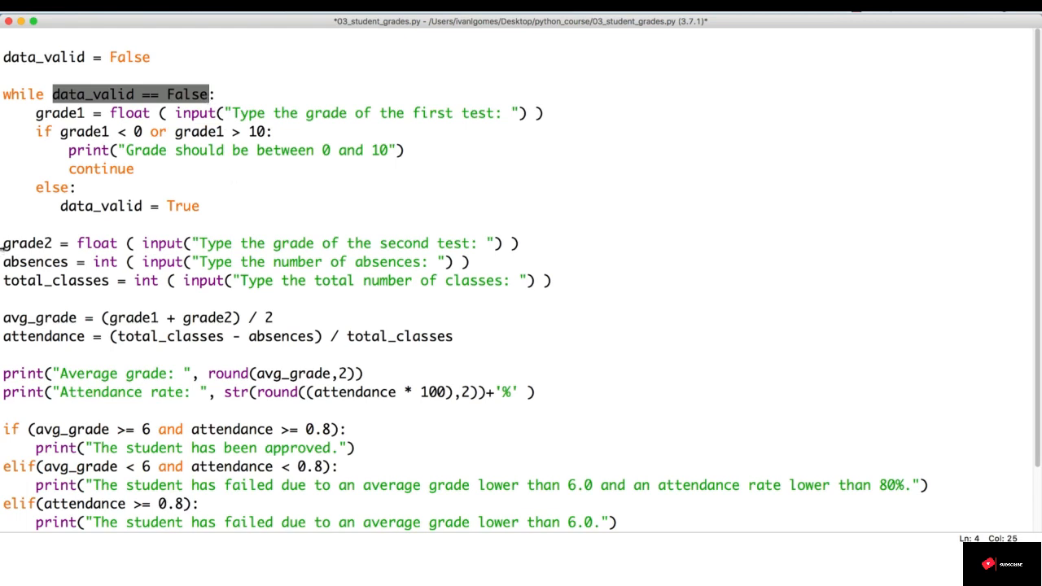
{"action": "mouse_move", "coordinate": [8, 274]}
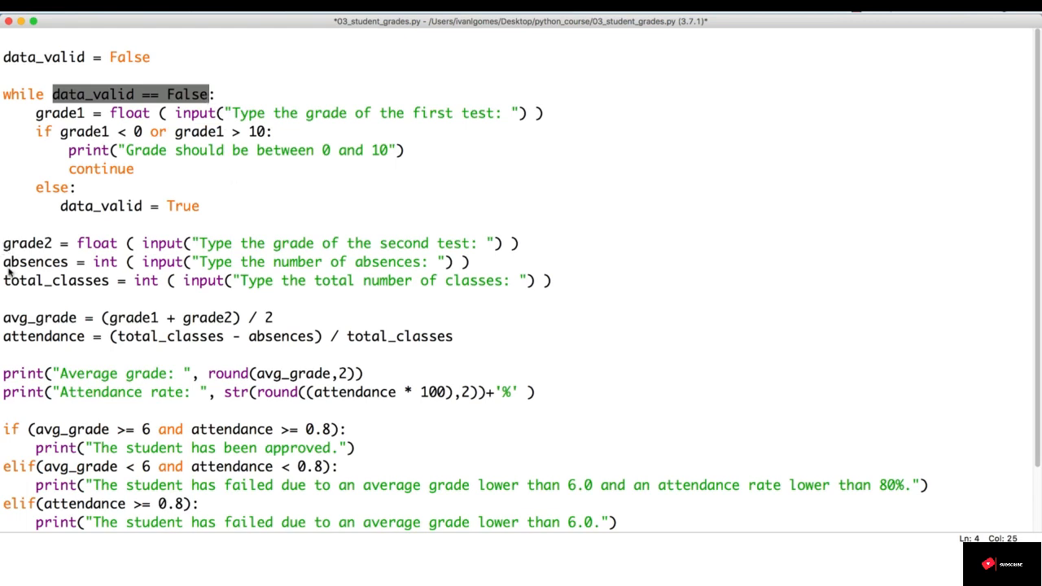
Place the cursor just above the first validation loop.
{"action": "left_click", "coordinate": [251, 130]}
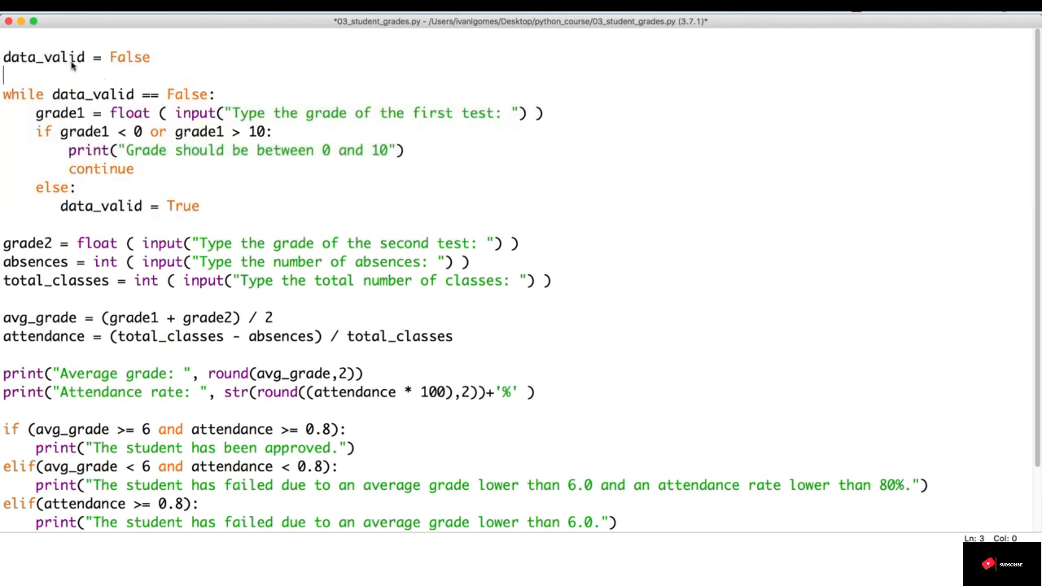
{"action": "mouse_move", "coordinate": [134, 75]}
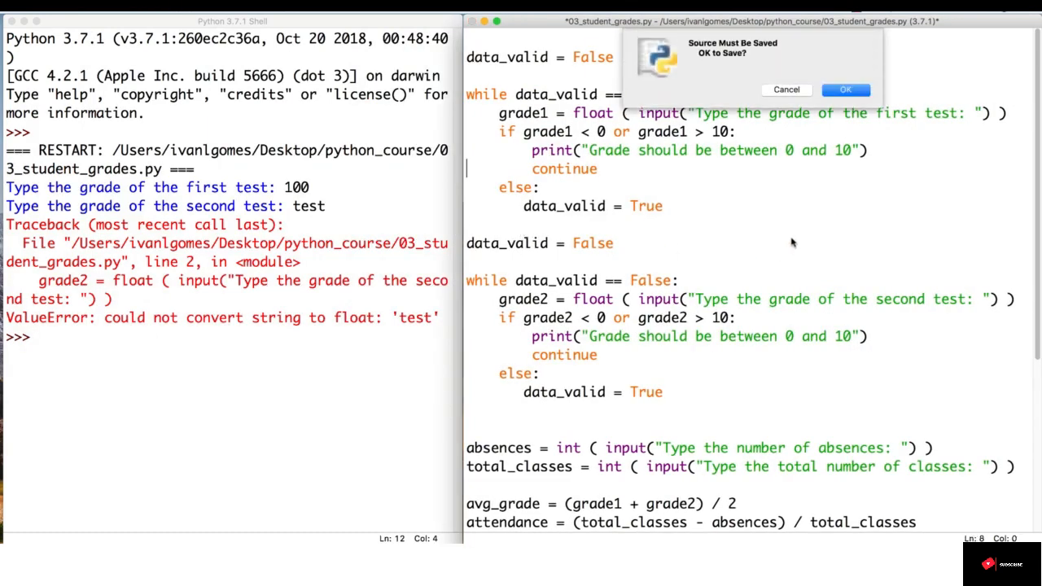
Save the script and enter first grades 11 and -10 in the shell to see them rejected.
{"action": "left_click", "coordinate": [845, 90]}
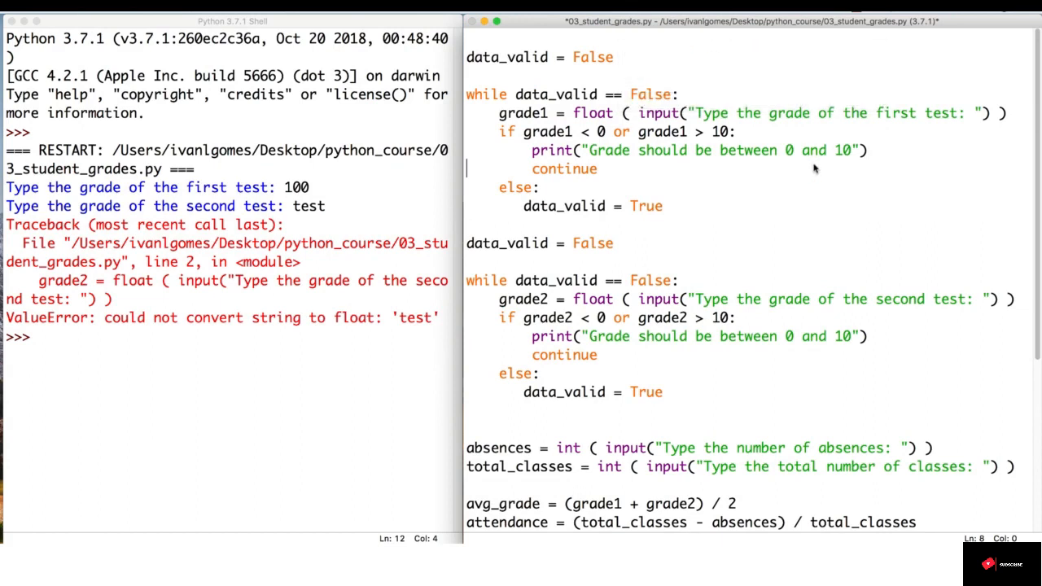
{"action": "key", "text": "cmd+s"}
{"action": "type", "text": "-10"}
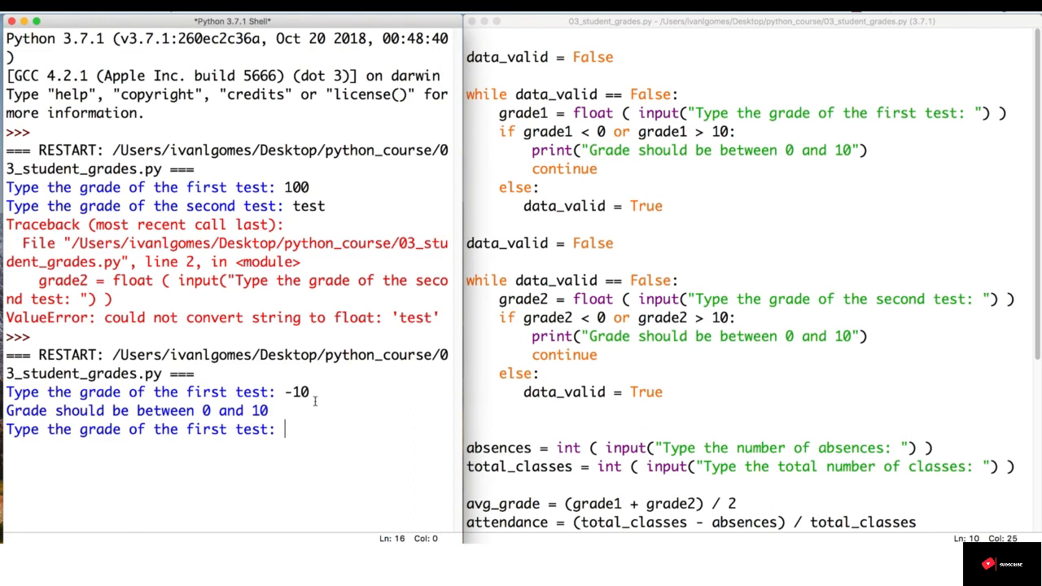
{"action": "type", "text": "11"}
{"action": "type", "text": "8"}
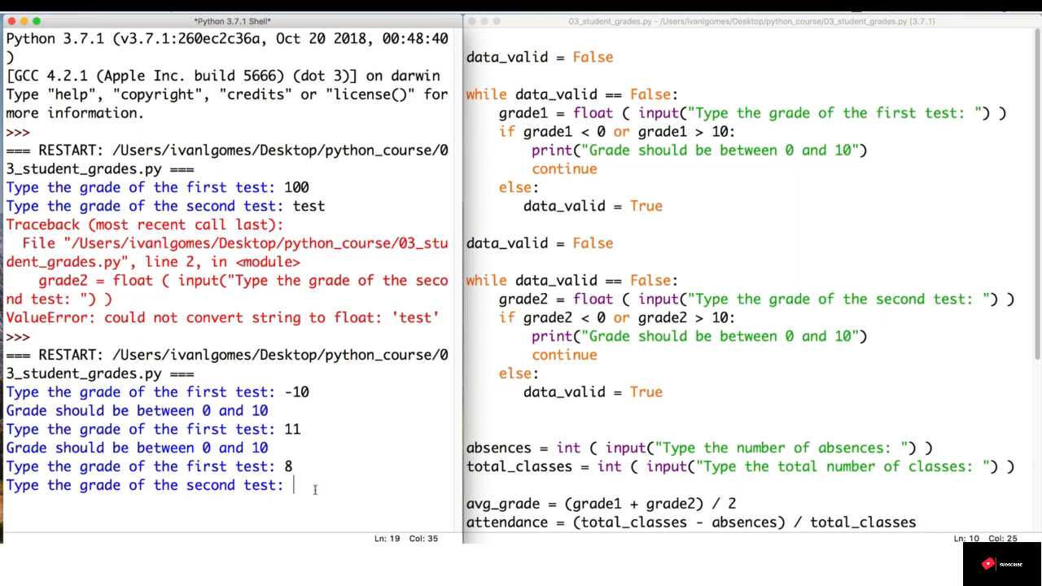
{"action": "type", "text": "-"}
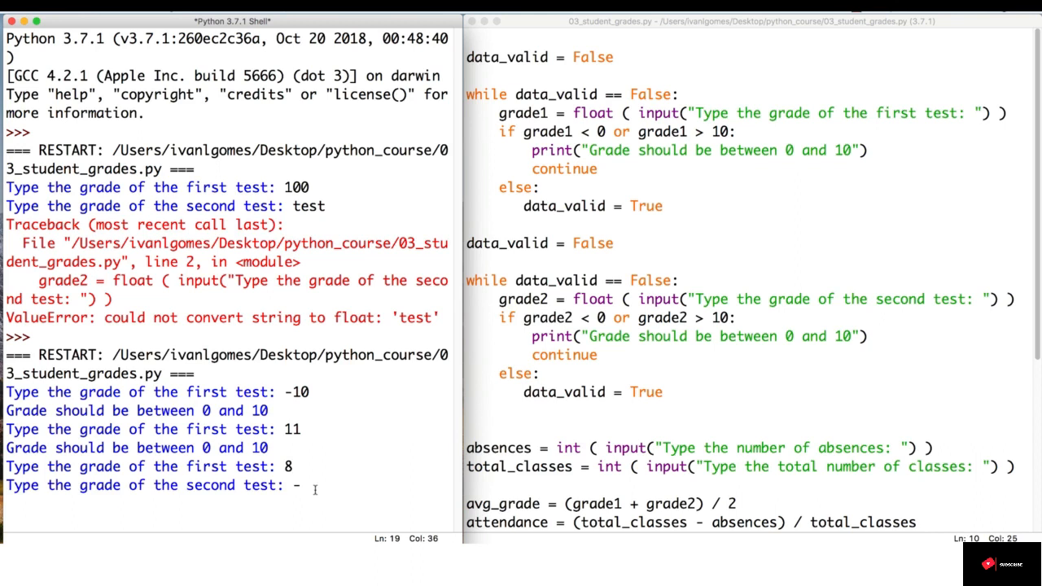
{"action": "type", "text": "-10"}
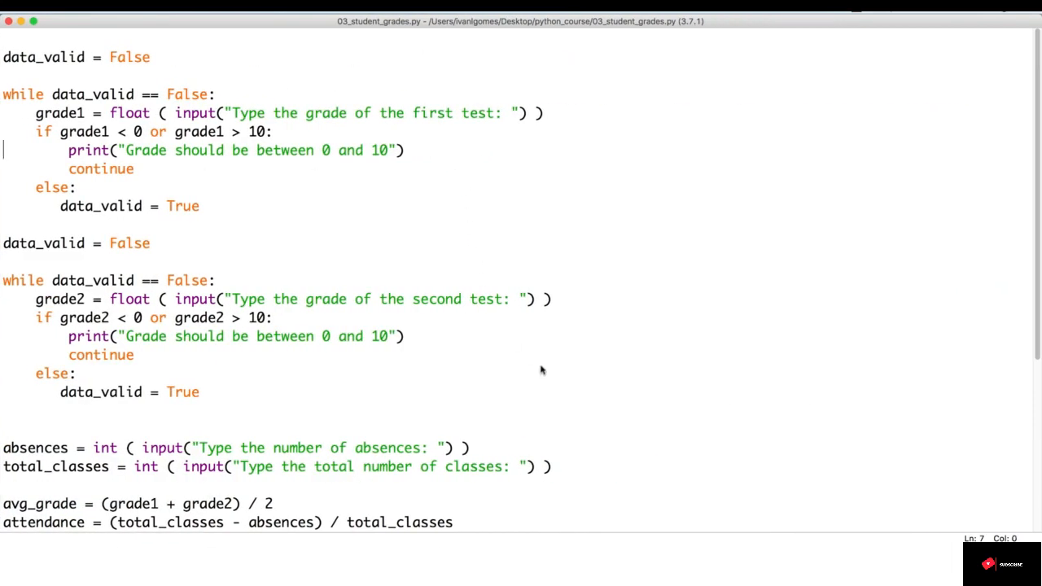
Scroll down in the script editor after the shell test.
{"action": "scroll", "scroll_direction": "down", "scroll_amount": 3}
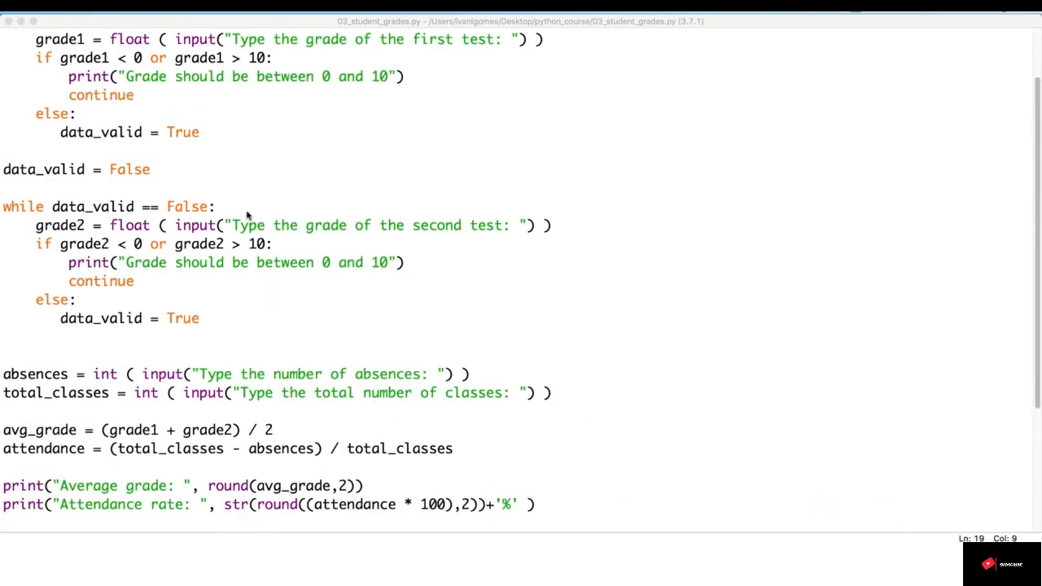
Copy the grade2 loop and replace its input with total_classes = int(input("Type the total number of classes: ")).
{"action": "left_click_drag", "start_coordinate": [4, 169], "coordinate": [199, 318]}
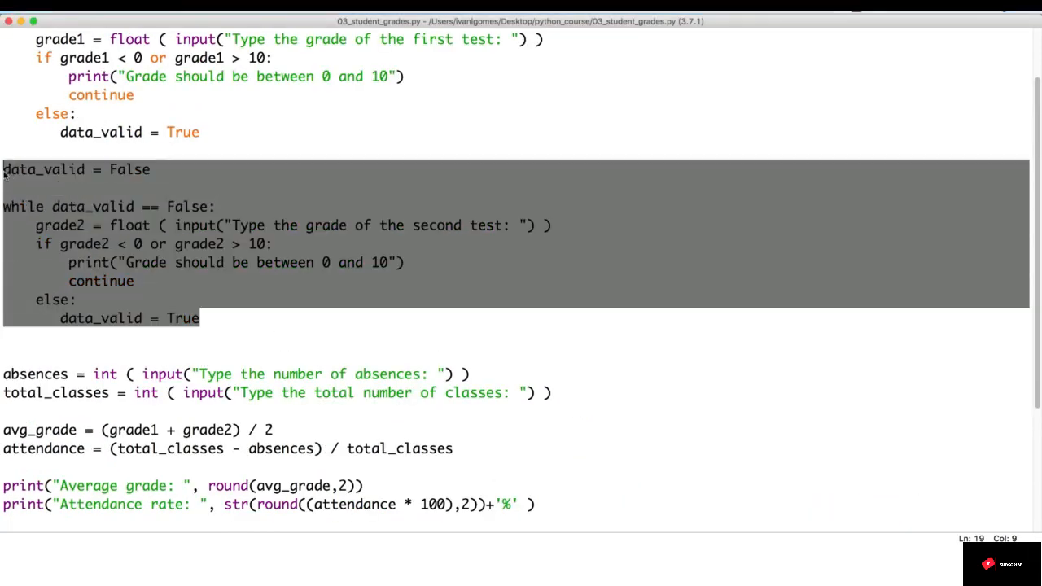
{"action": "left_click", "coordinate": [35, 352]}
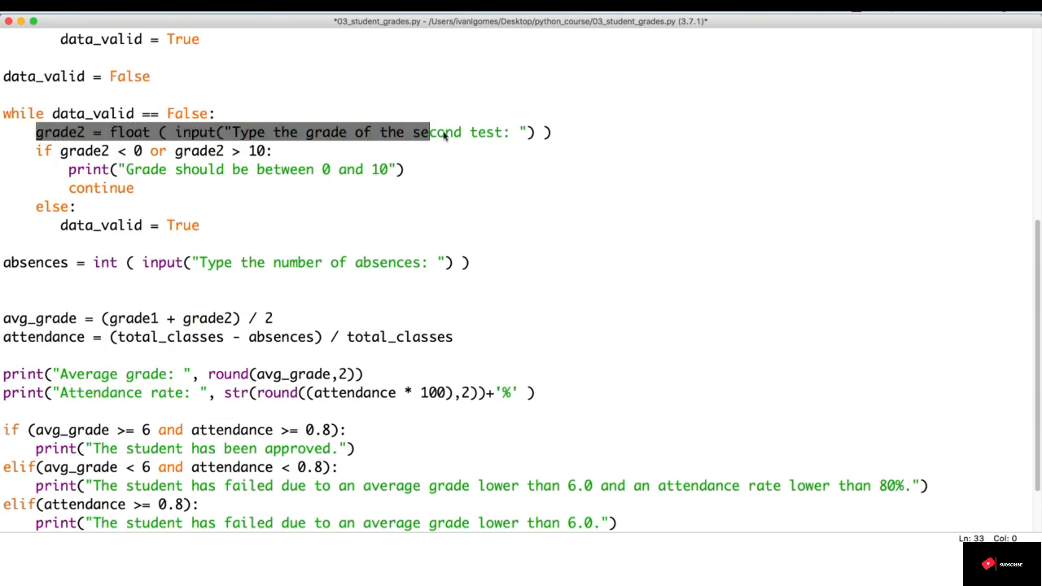
{"action": "type", "text": "total_classes = int ( input(\"Type the total number of classes: \") )"}
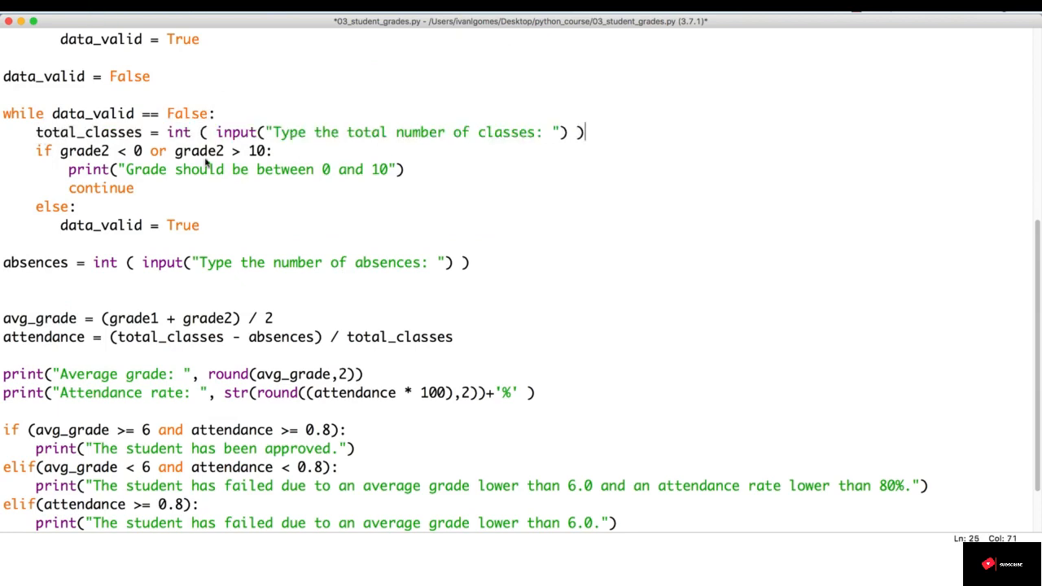
Change the condition to total_classes <= 0 and start rewriting the error message about the number of classes.
{"action": "double_click", "coordinate": [88, 132]}
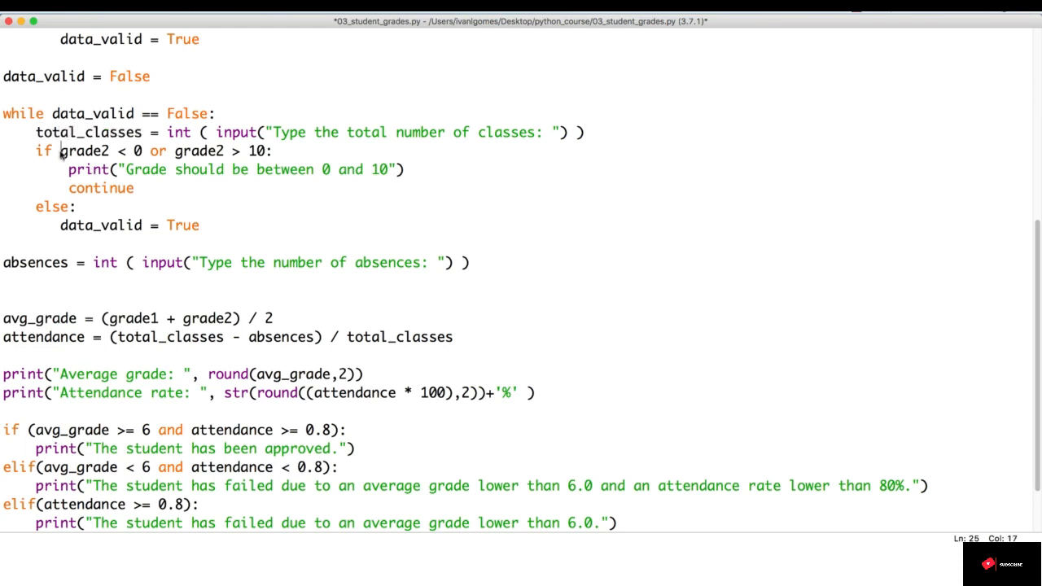
{"action": "type", "text": "total_classes"}
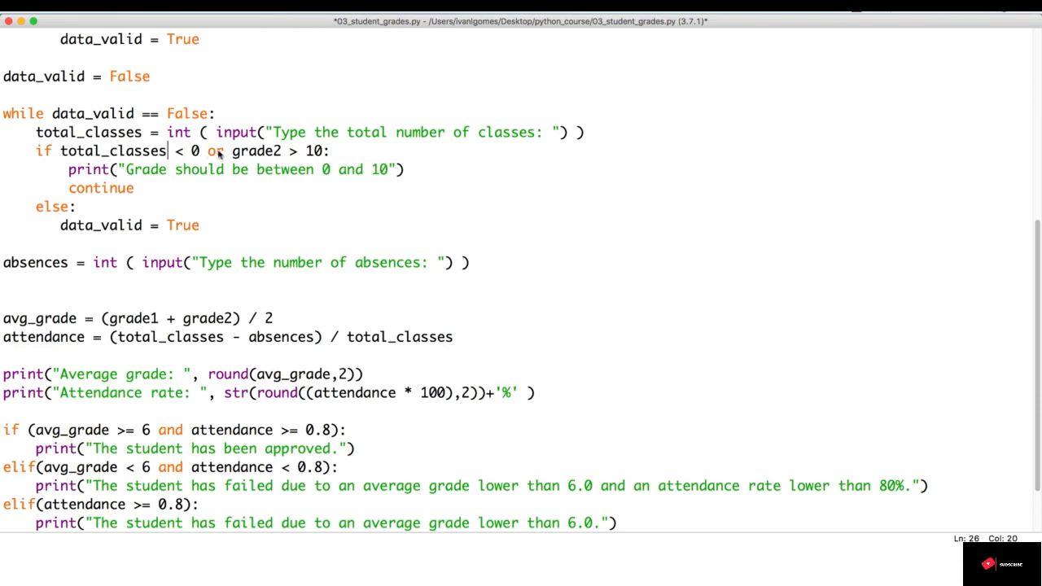
{"action": "left_click_drag", "start_coordinate": [209, 149], "coordinate": [324, 150]}
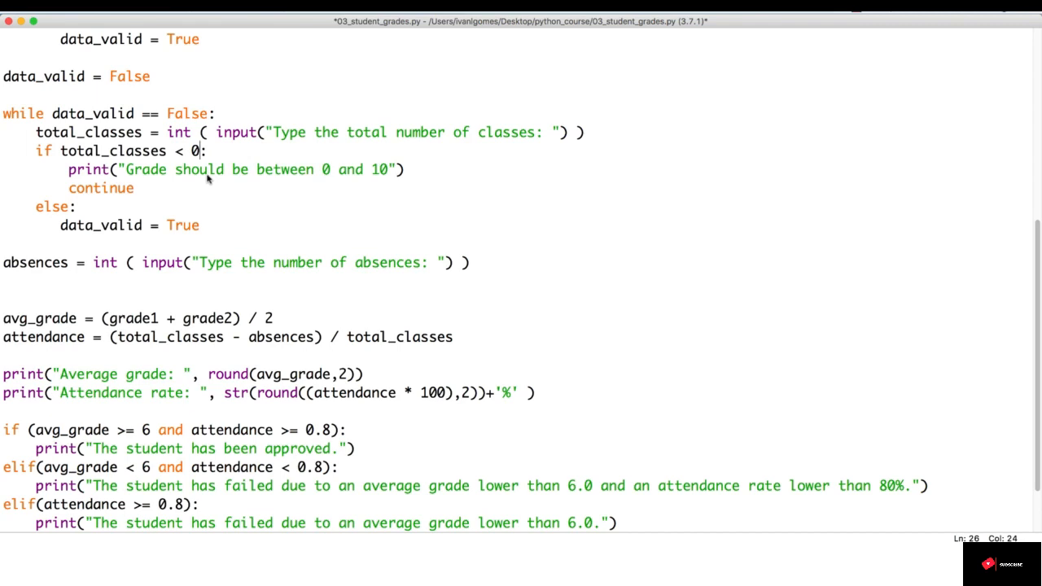
{"action": "mouse_move", "coordinate": [202, 181]}
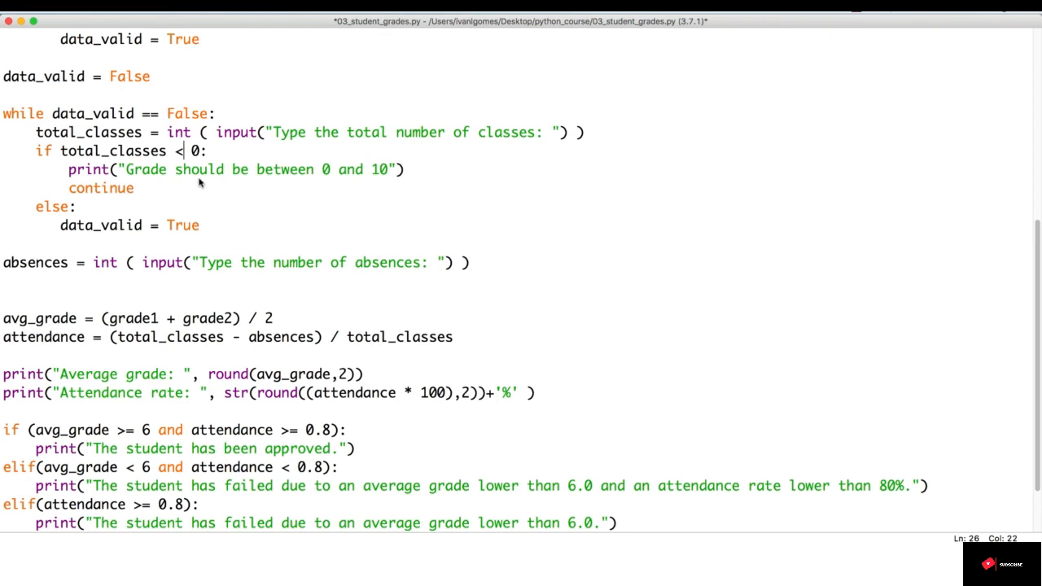
{"action": "type", "text": "="}
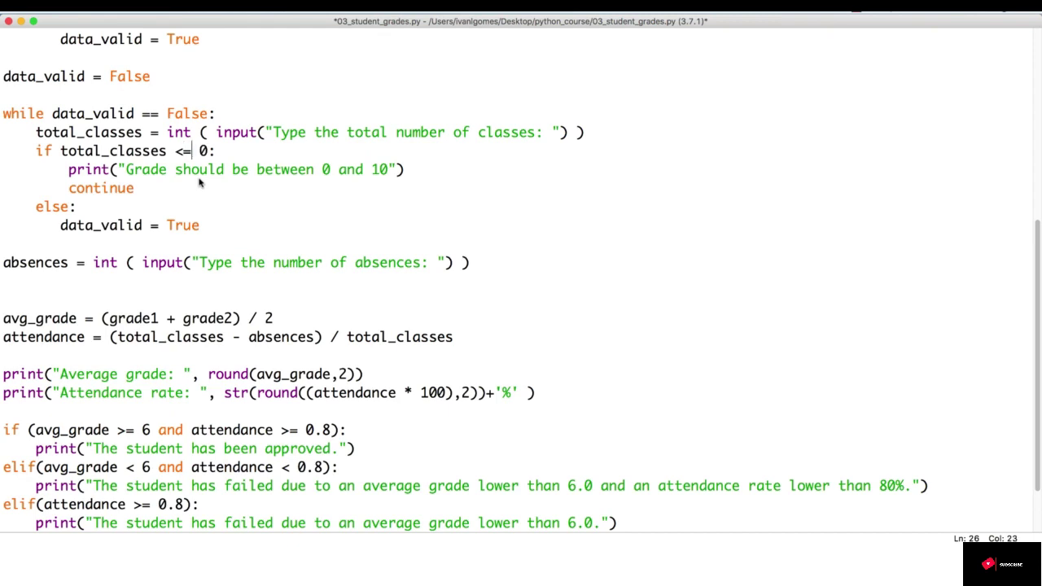
{"action": "left_click_drag", "start_coordinate": [127, 170], "coordinate": [391, 169]}
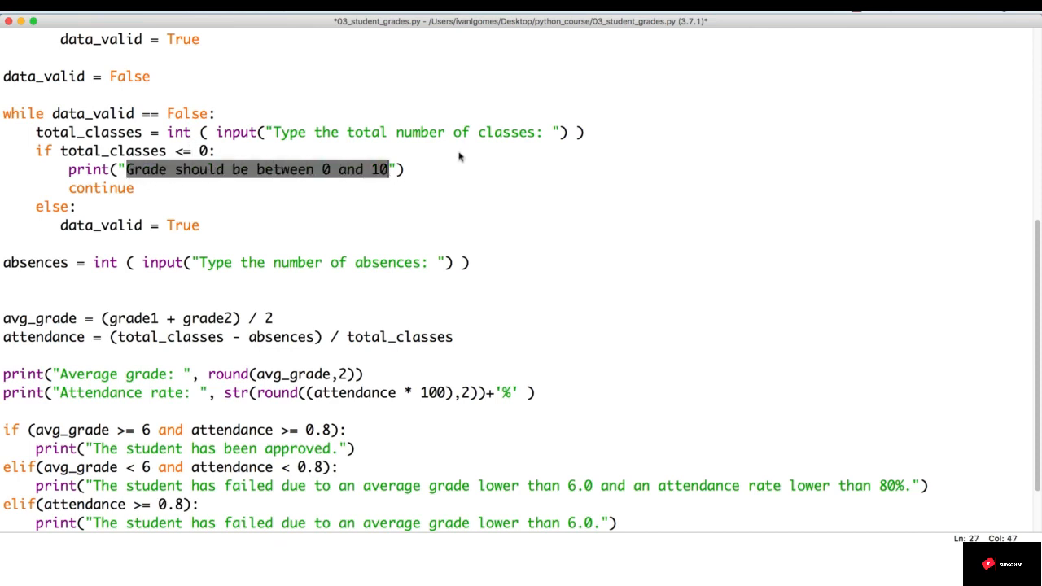
{"action": "type", "text": "The number of classes can't be zero or less\")"}
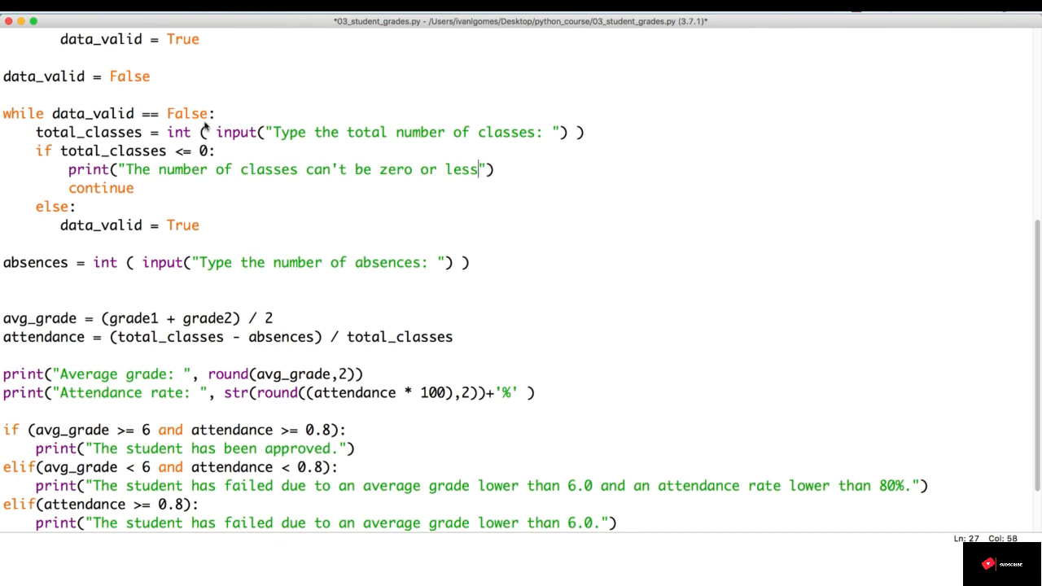
{"action": "mouse_move", "coordinate": [199, 131]}
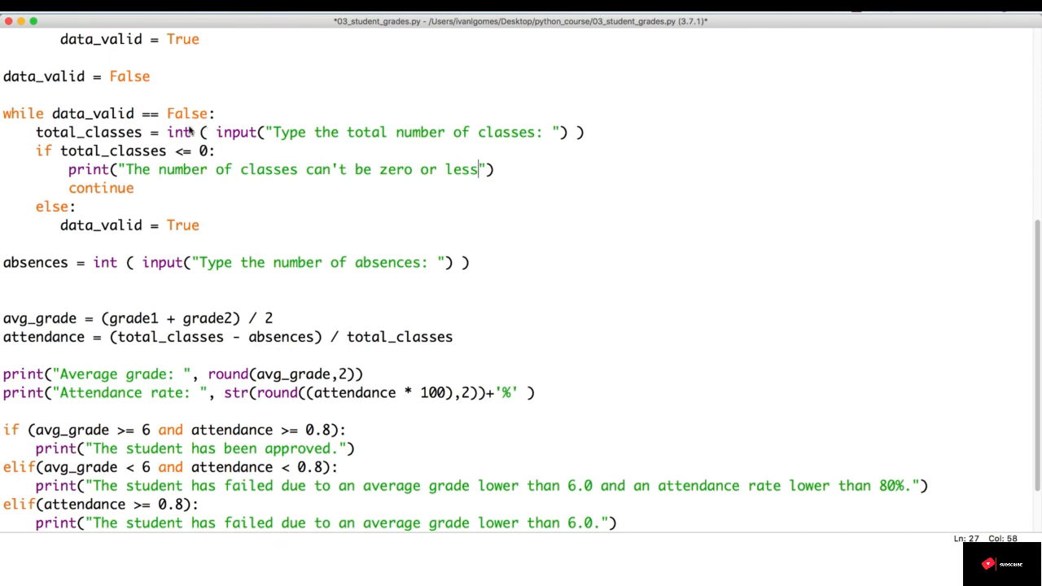
Copy the classes loop and make it read absences = int(input("Type the number of absences: ")).
{"action": "left_click_drag", "start_coordinate": [36, 150], "coordinate": [199, 224]}
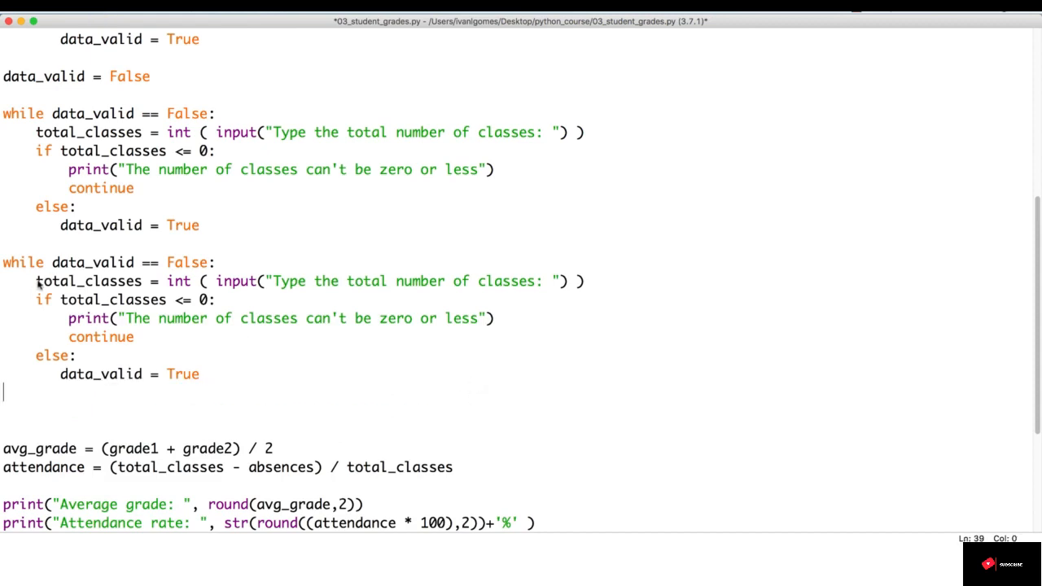
{"action": "type", "text": "absences = int ( input(\"Type the number of absences: \") )"}
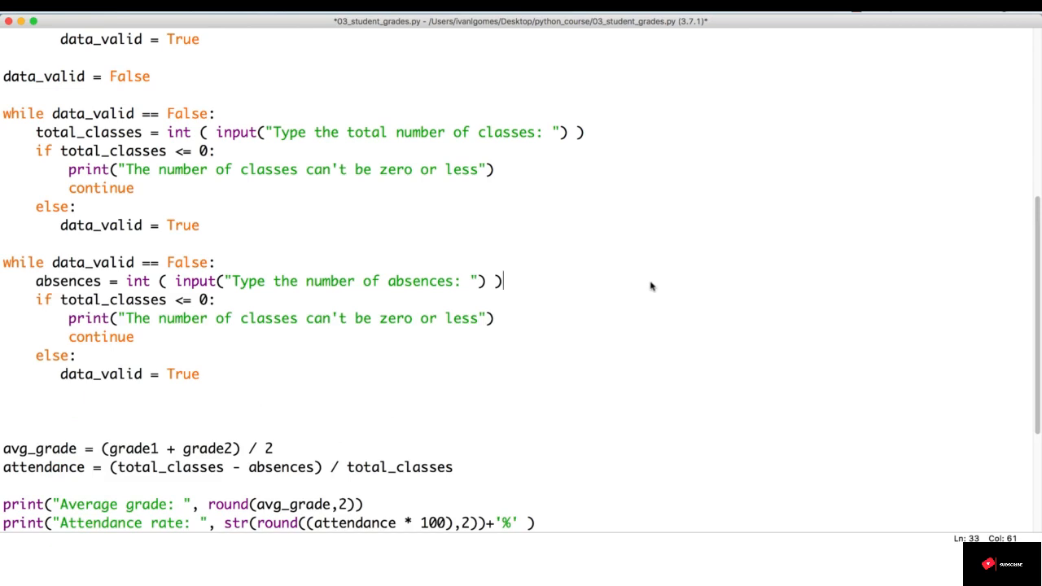
{"action": "double_click", "coordinate": [69, 280]}
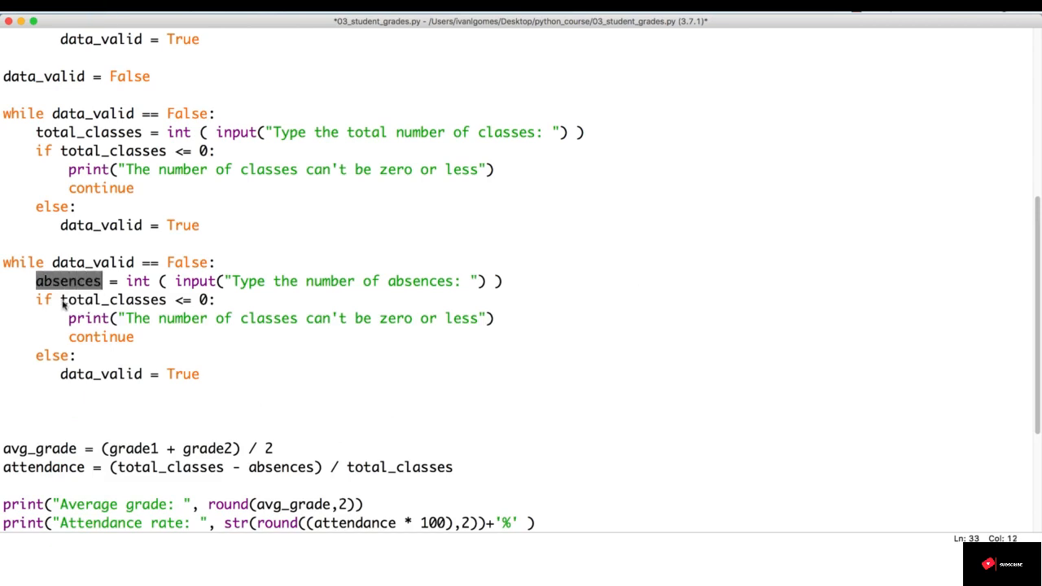
{"action": "type", "text": "absences"}
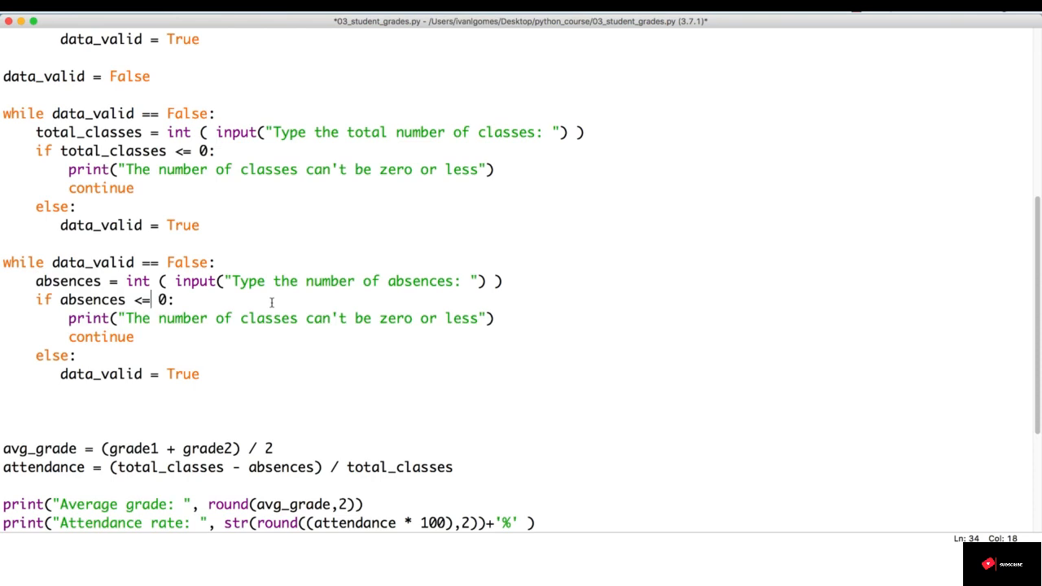
Change the condition to absences < 0 or absences > total_classes.
{"action": "key", "text": "Backspace"}
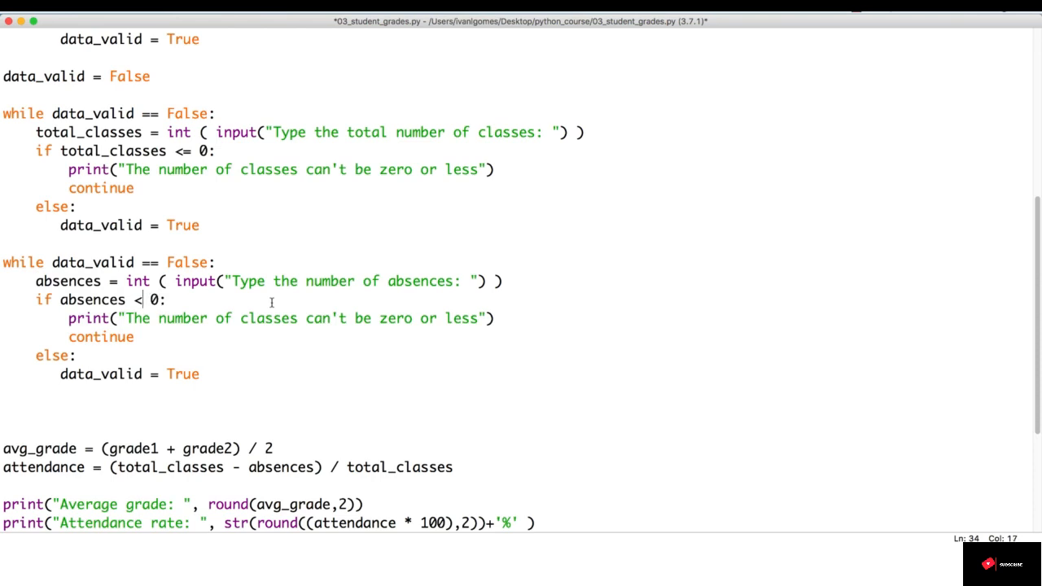
{"action": "type", "text": "or"}
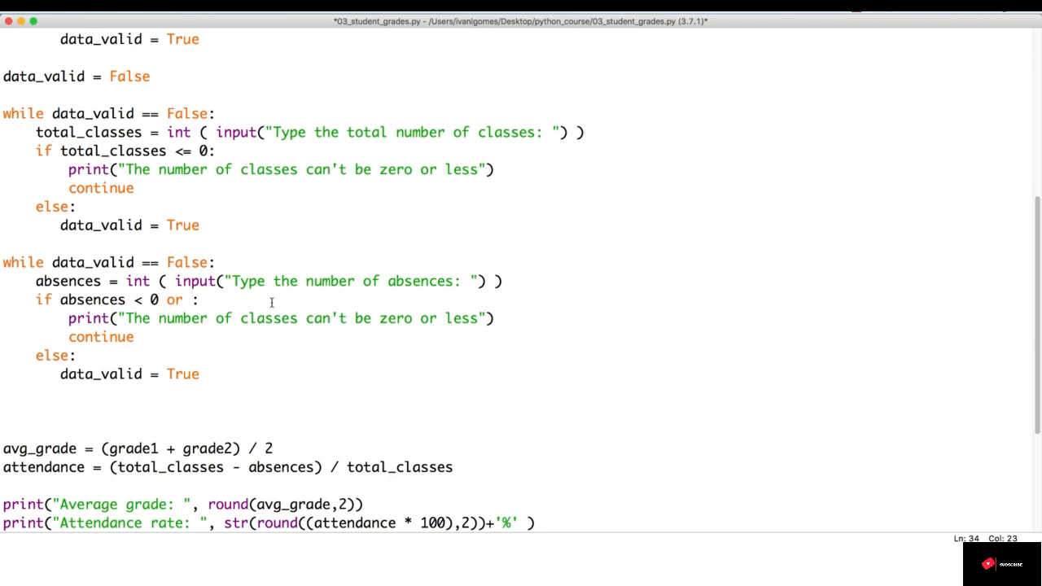
{"action": "type", "text": "absec"}
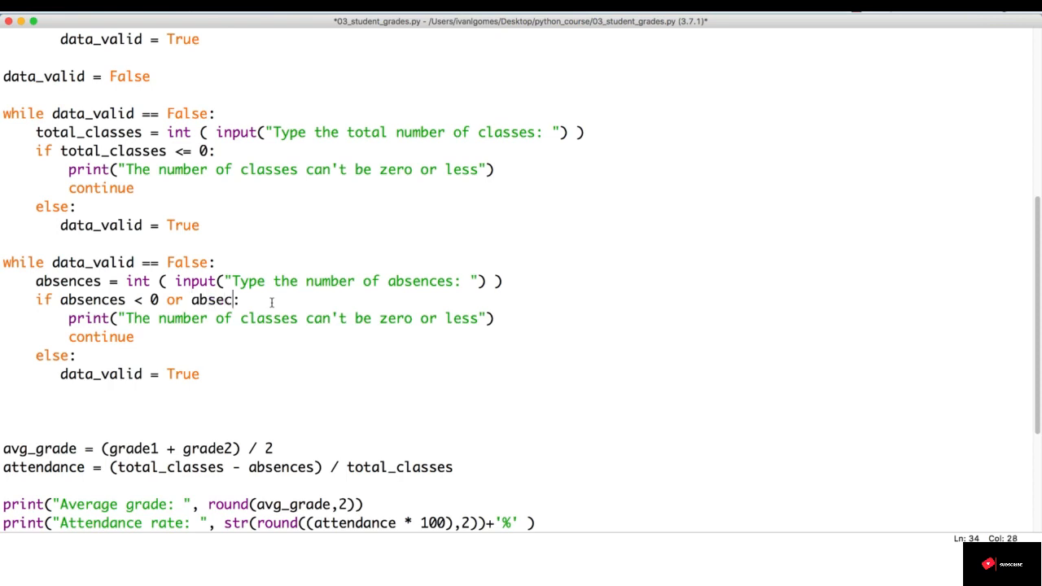
{"action": "type", "text": "absences"}
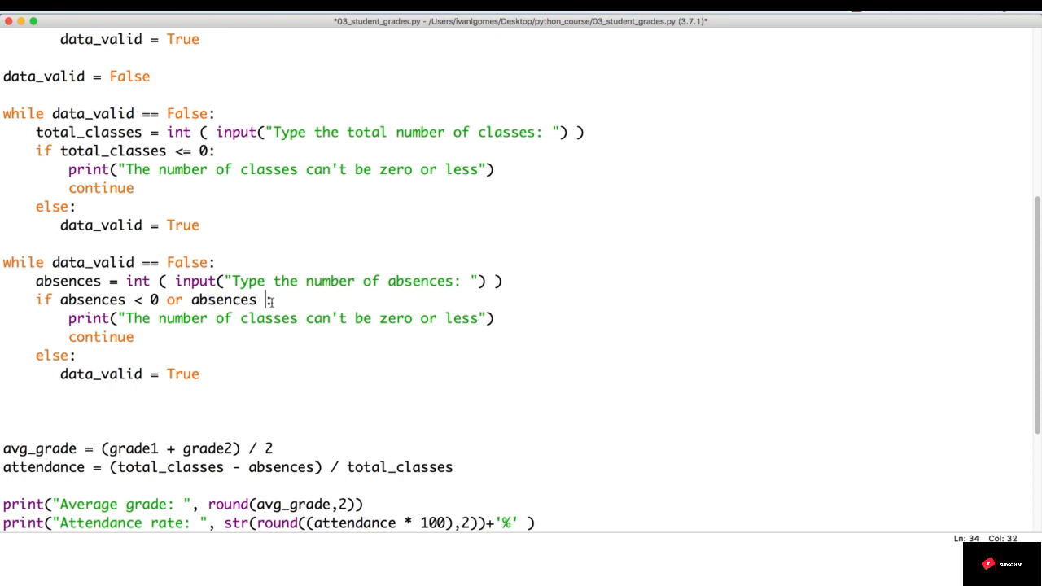
{"action": "type", "text": "> total_cla"}
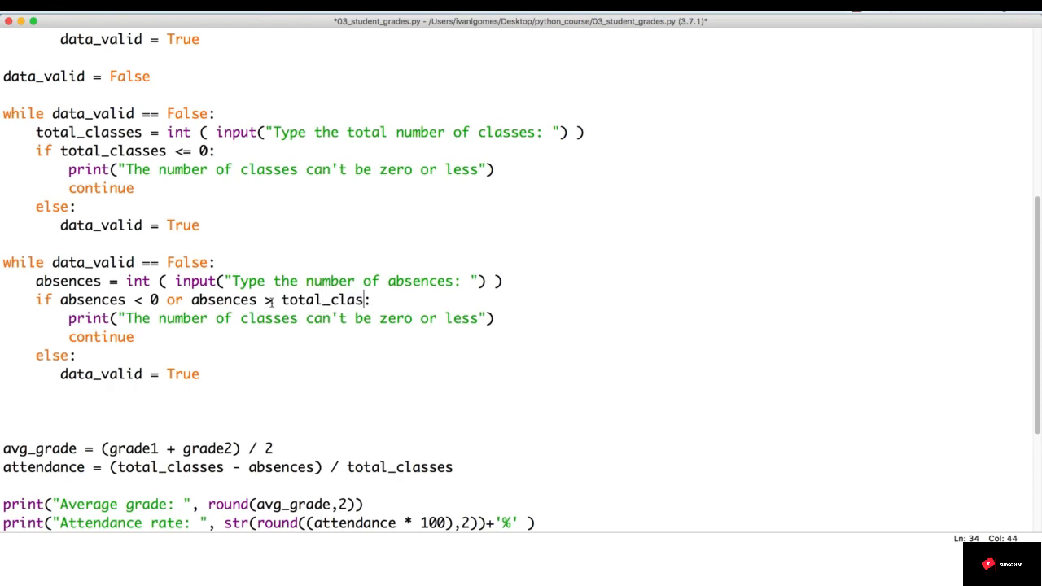
{"action": "type", "text": "ses"}
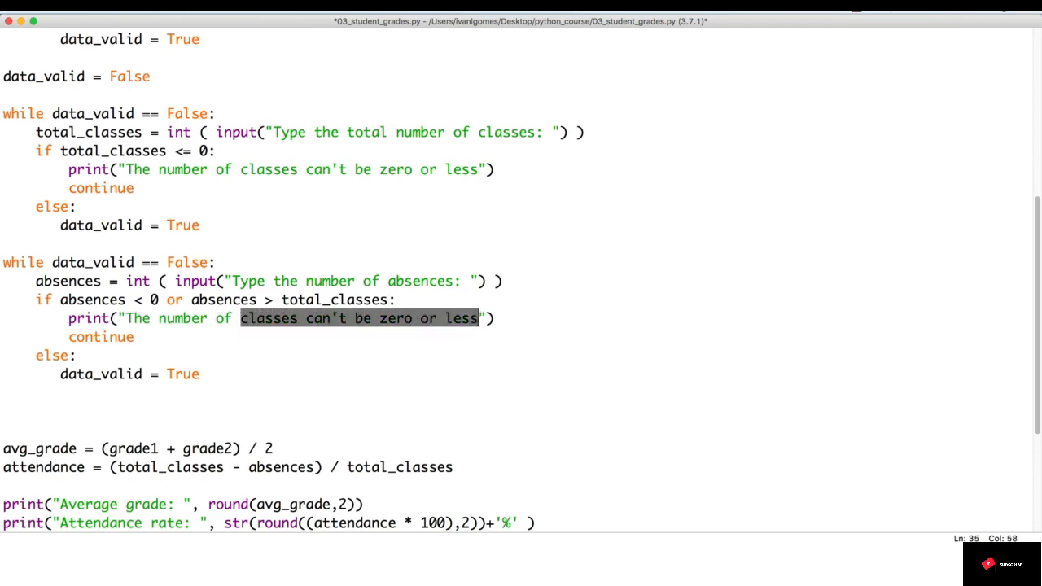
Rewrite the message: absences can't be less than zero or greater than the number of total classes.
{"action": "type", "text": "abse"}
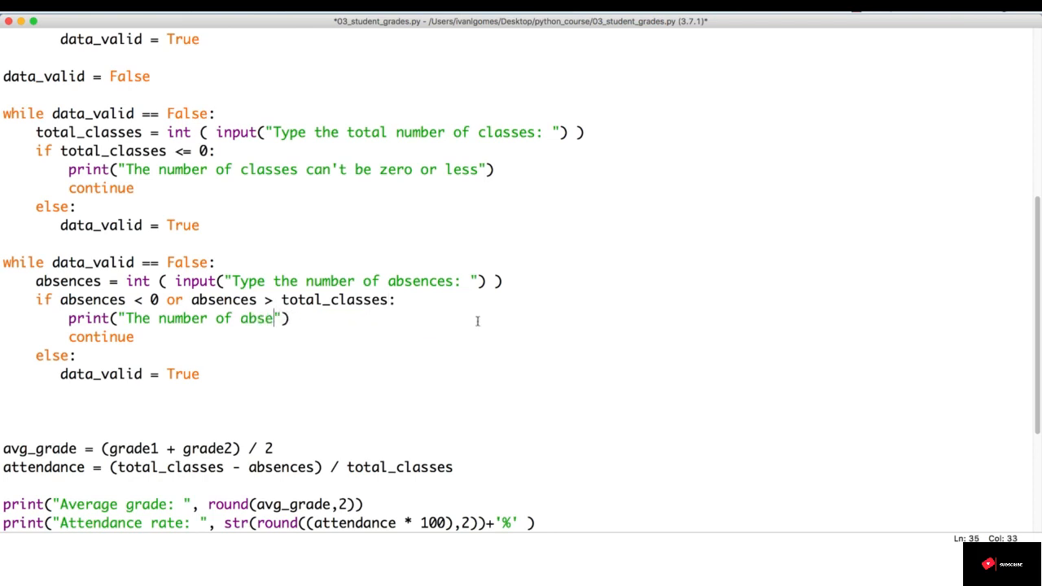
{"action": "type", "text": "nces"}
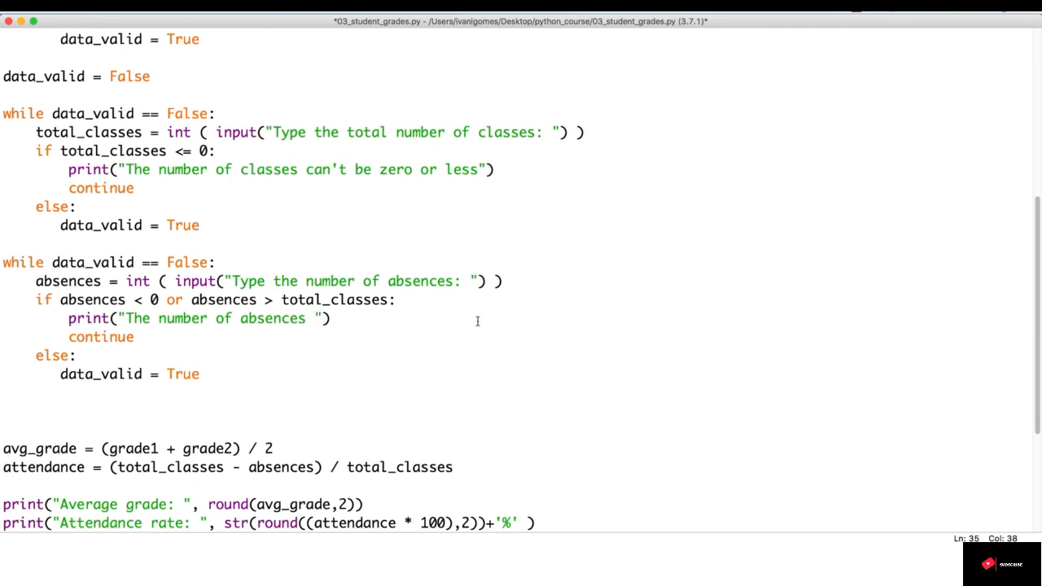
{"action": "type", "text": "can't be"}
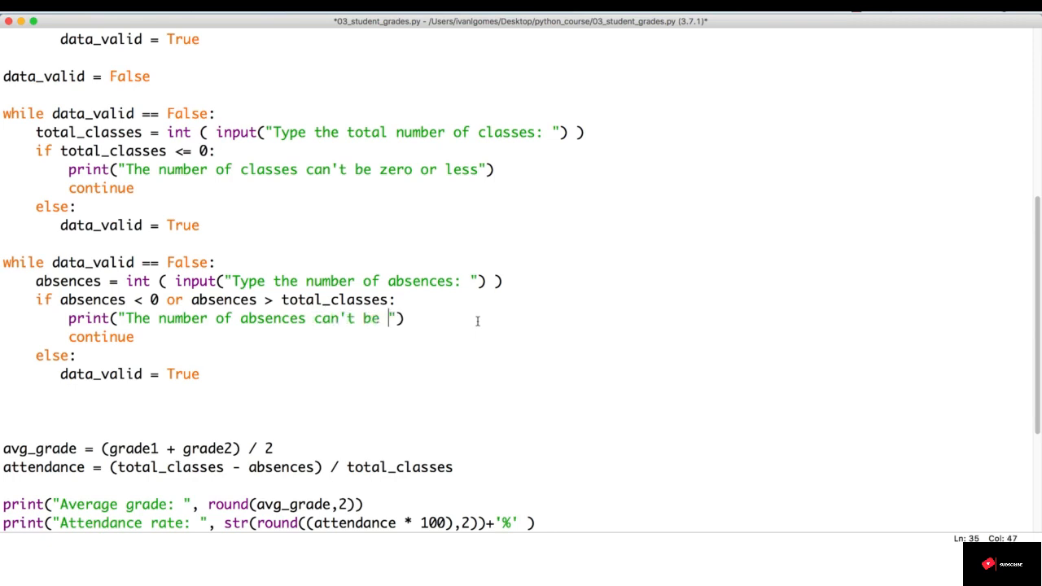
{"action": "type", "text": "less than zero or greater than"}
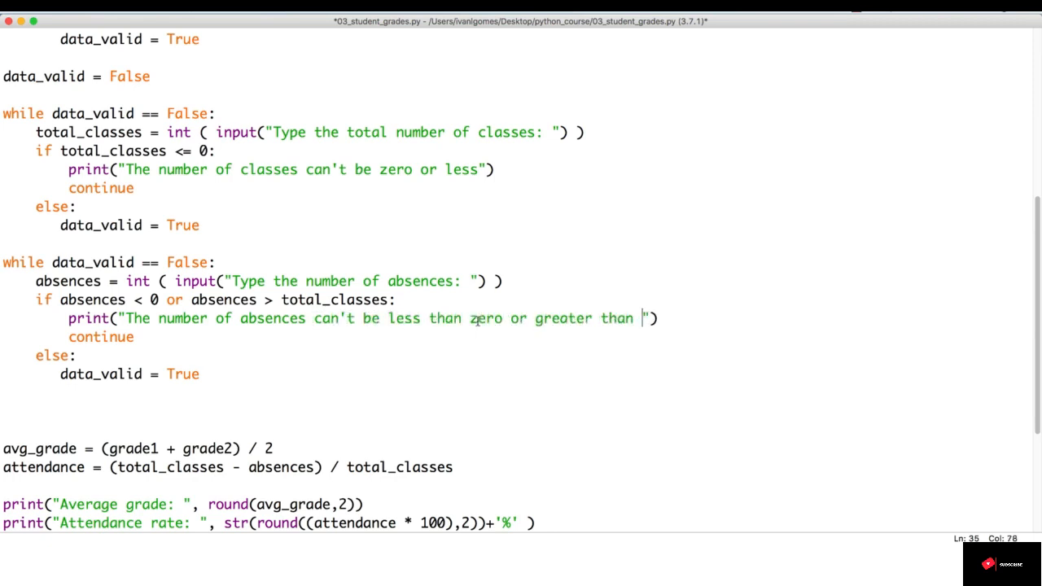
{"action": "type", "text": "the number of total classes"}
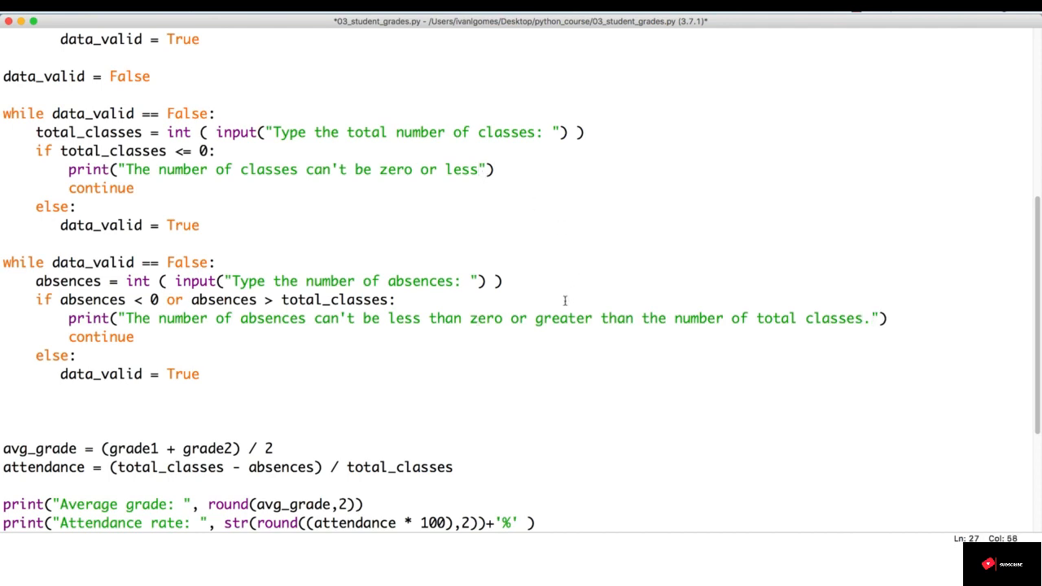
{"action": "type", "text": "."}
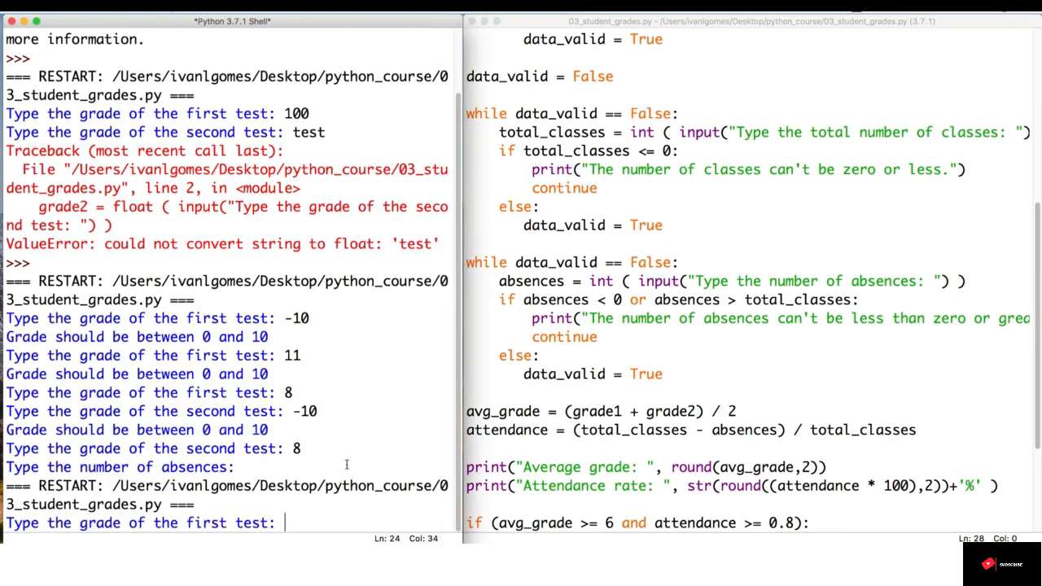
Enter negative grades, 8, a negative class count and 20 in the shell run until the NameError appears.
{"action": "type", "text": "-"}
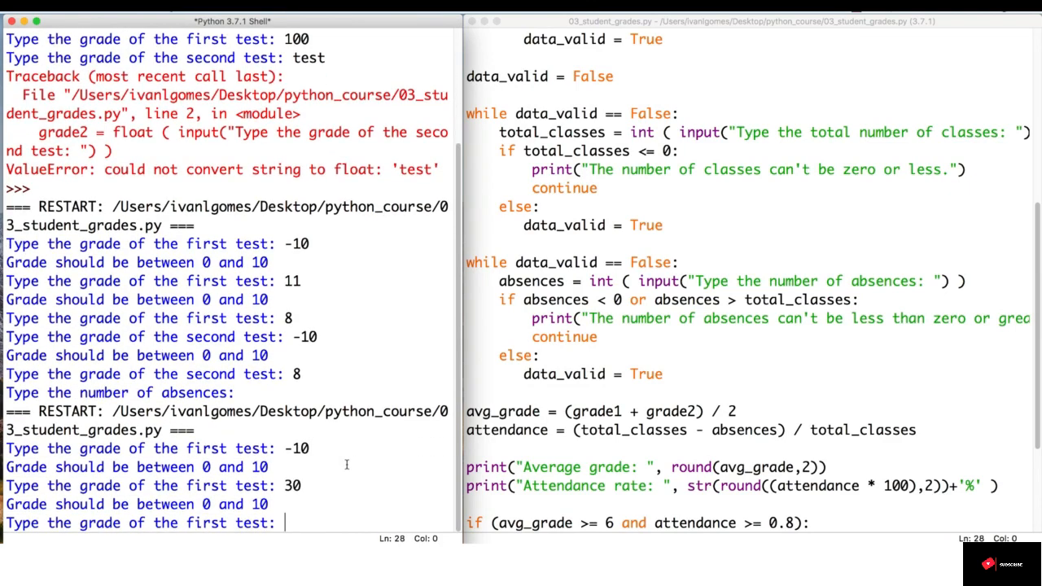
{"action": "type", "text": "8"}
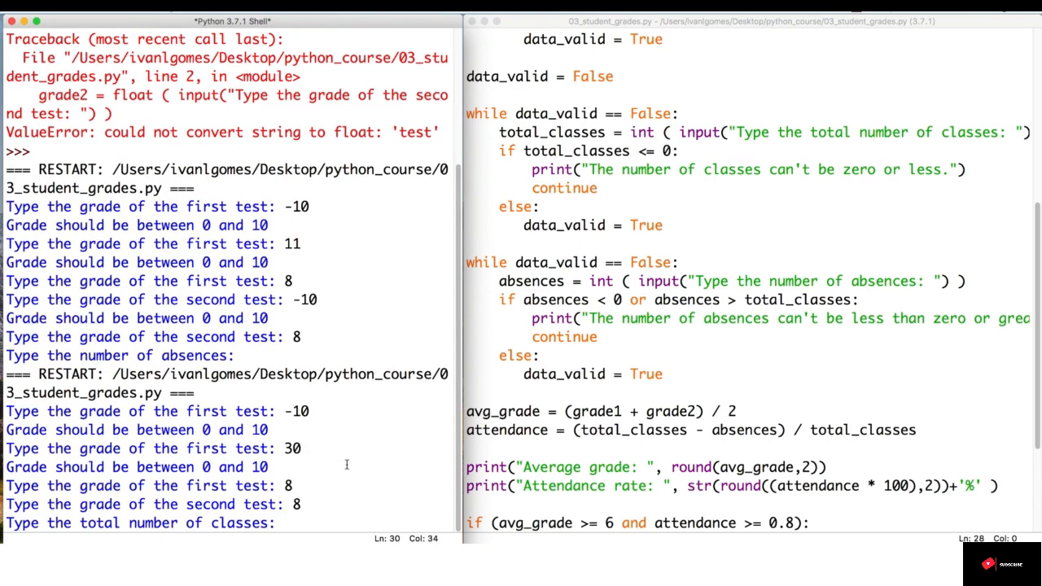
{"action": "type", "text": "-5"}
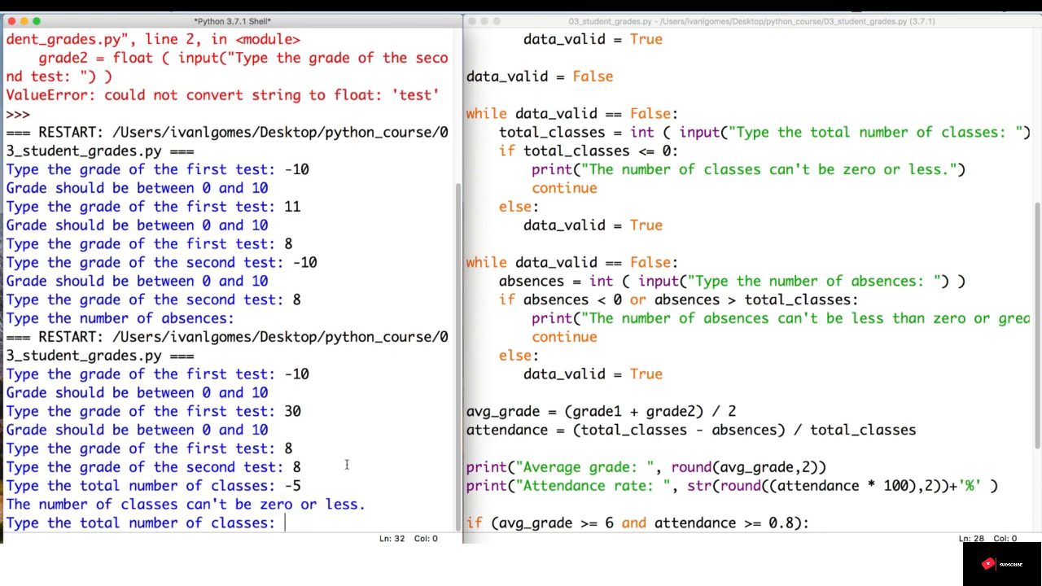
{"action": "type", "text": "20"}
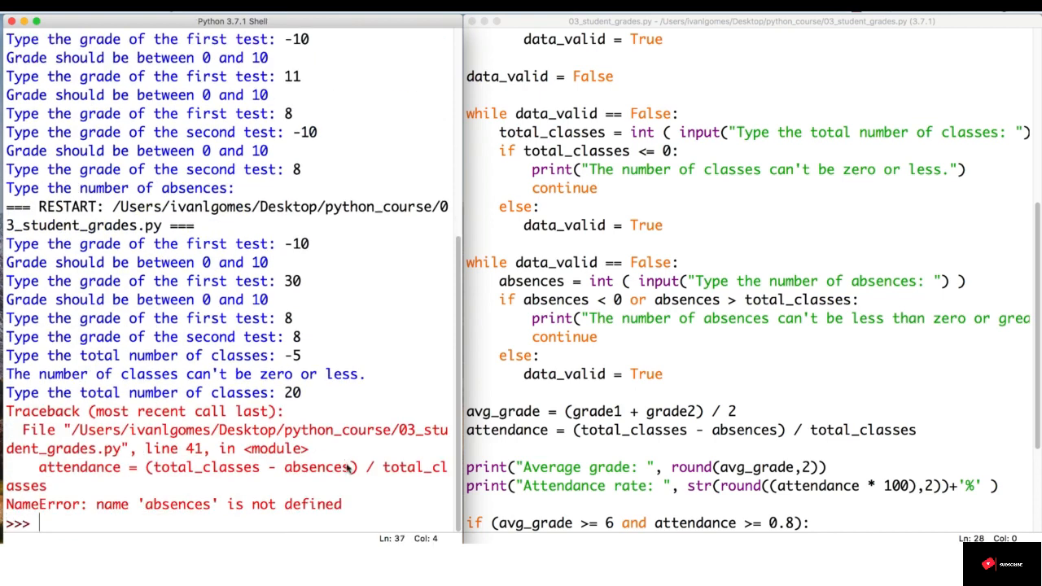
Add 'data_valid = False' before the absences loop, then save and run the script.
{"action": "left_click", "coordinate": [679, 262]}
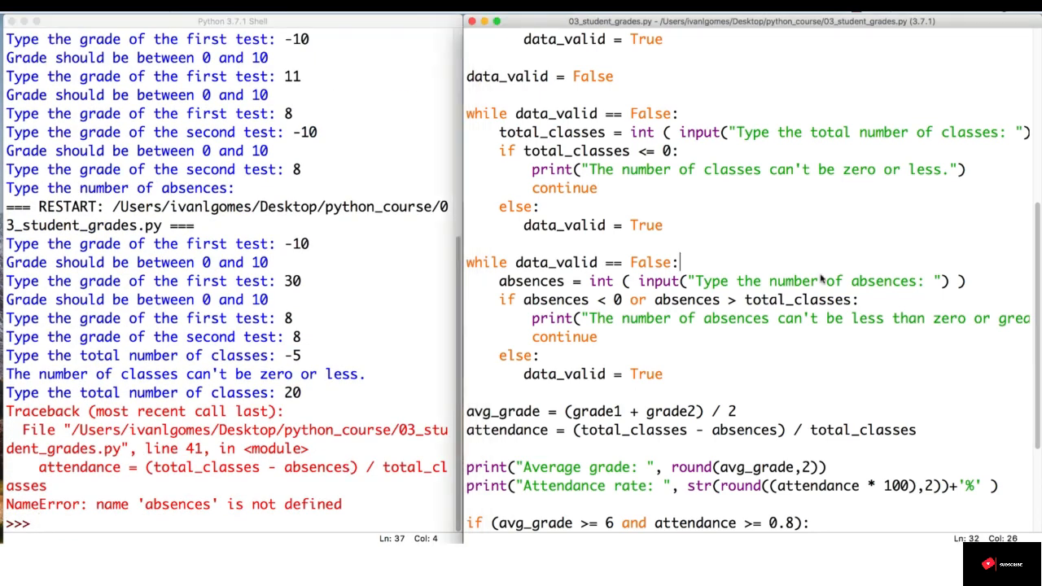
{"action": "mouse_move", "coordinate": [569, 205]}
{"action": "type", "text": "data_valid = False"}
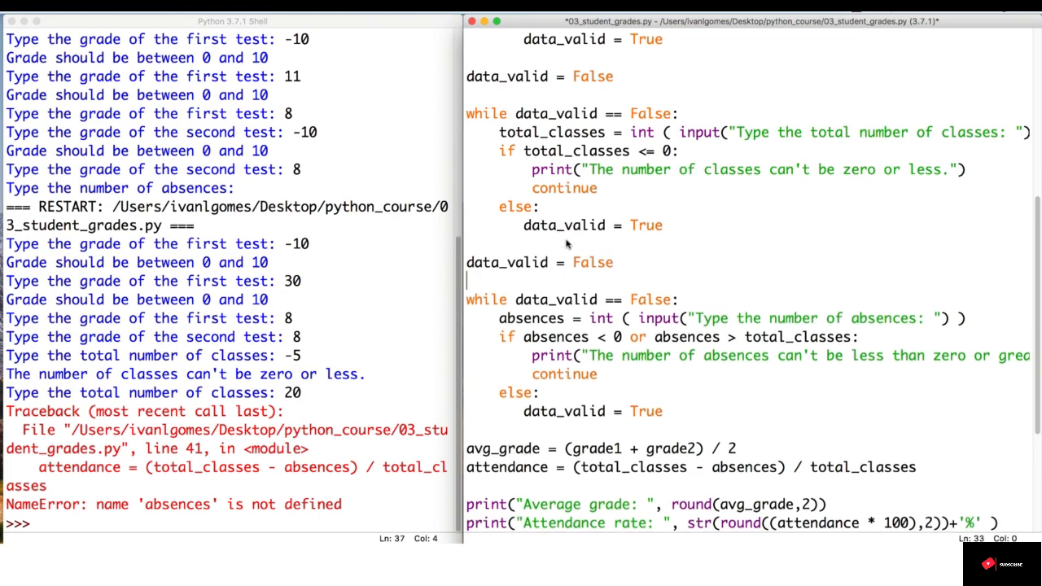
{"action": "mouse_move", "coordinate": [554, 459]}
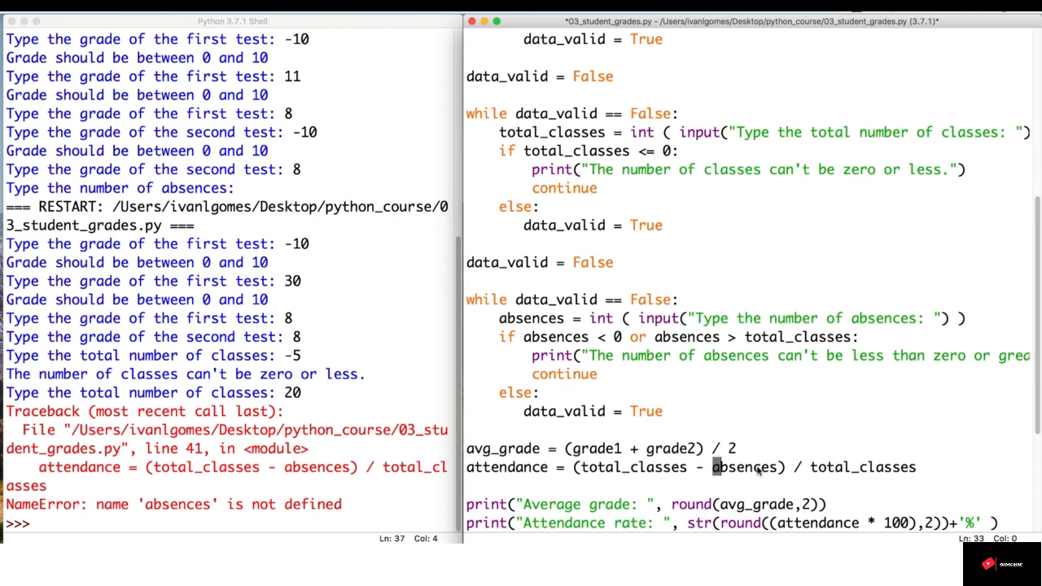
{"action": "double_click", "coordinate": [742, 467]}
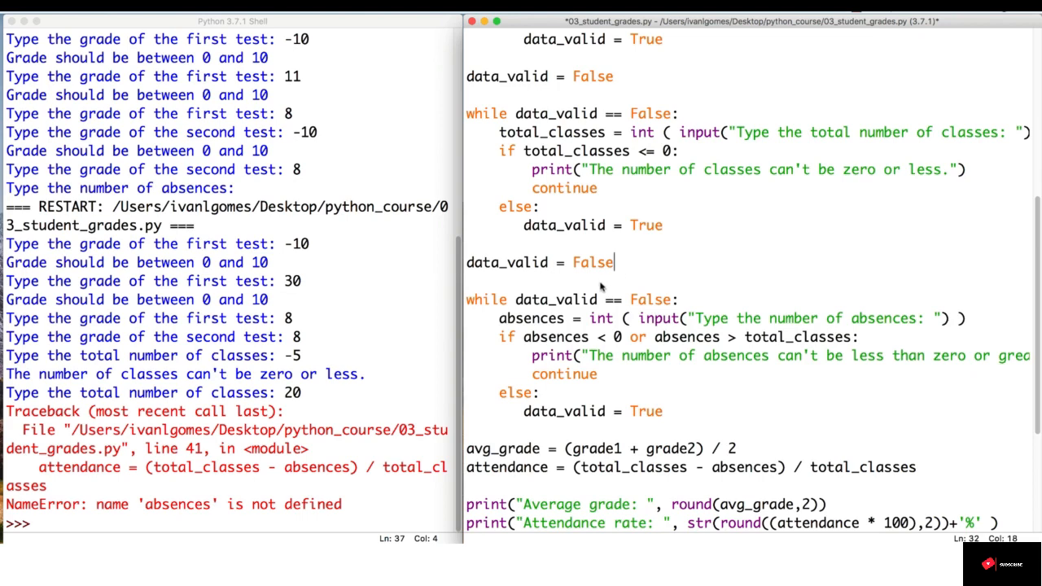
{"action": "key", "text": "cmd+s"}
{"action": "type", "text": "8"}
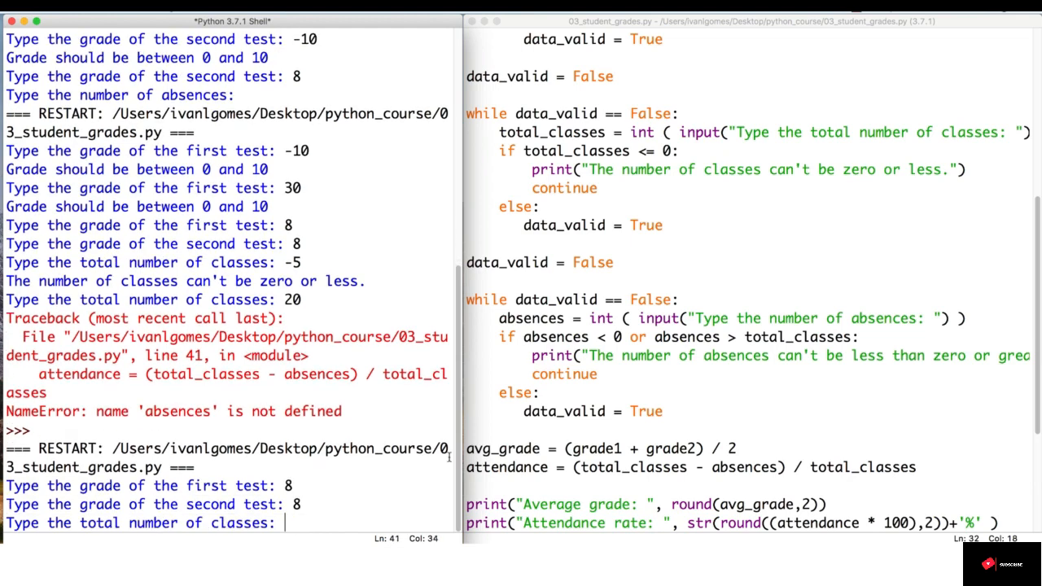
Enter 20 classes, then absences of -5 and 25 to confirm both are rejected.
{"action": "type", "text": "20"}
{"action": "type", "text": "-5"}
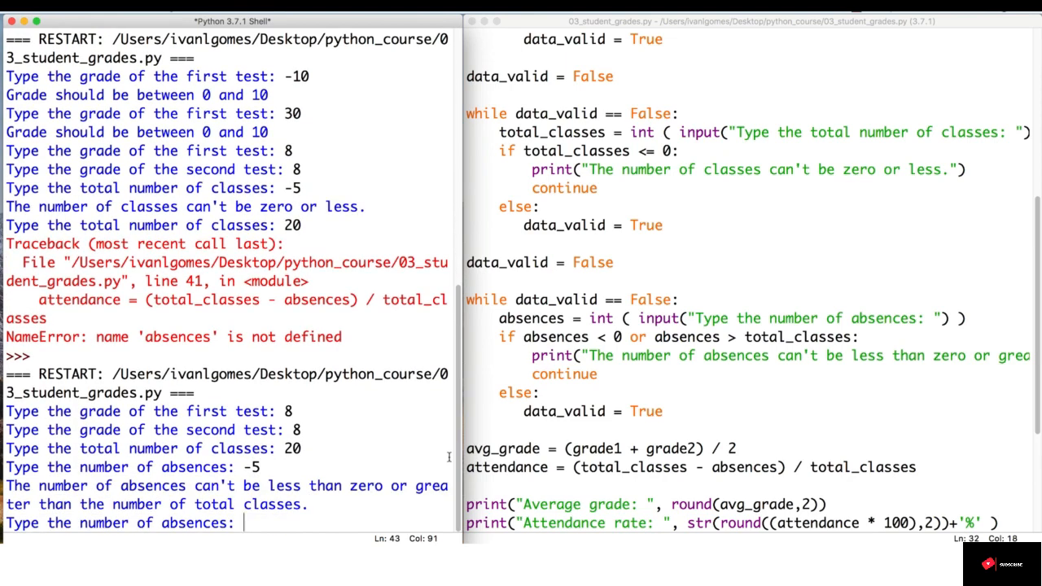
{"action": "type", "text": "25"}
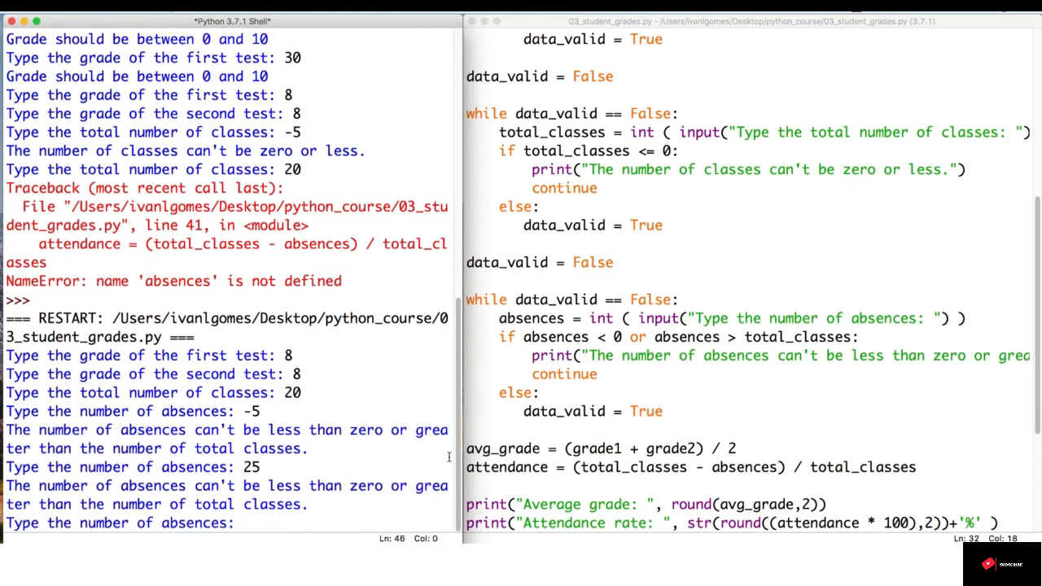